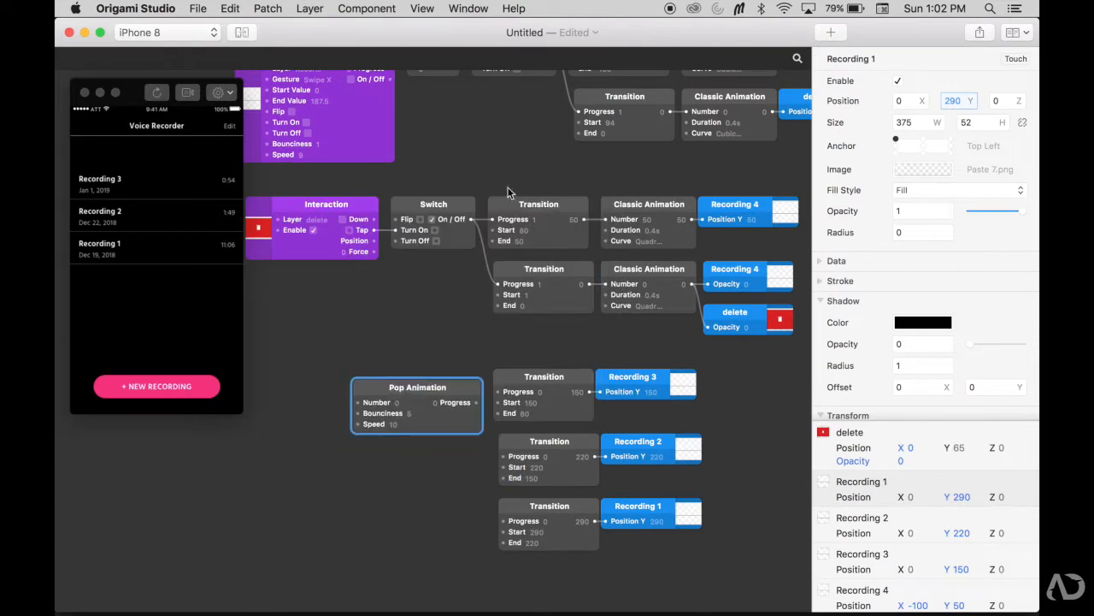
Switch from the Origami Studio graph to the voicerecorder.sketch file in Sketch
{"action": "left_click_drag", "start_coordinate": [468, 391], "coordinate": [505, 523]}
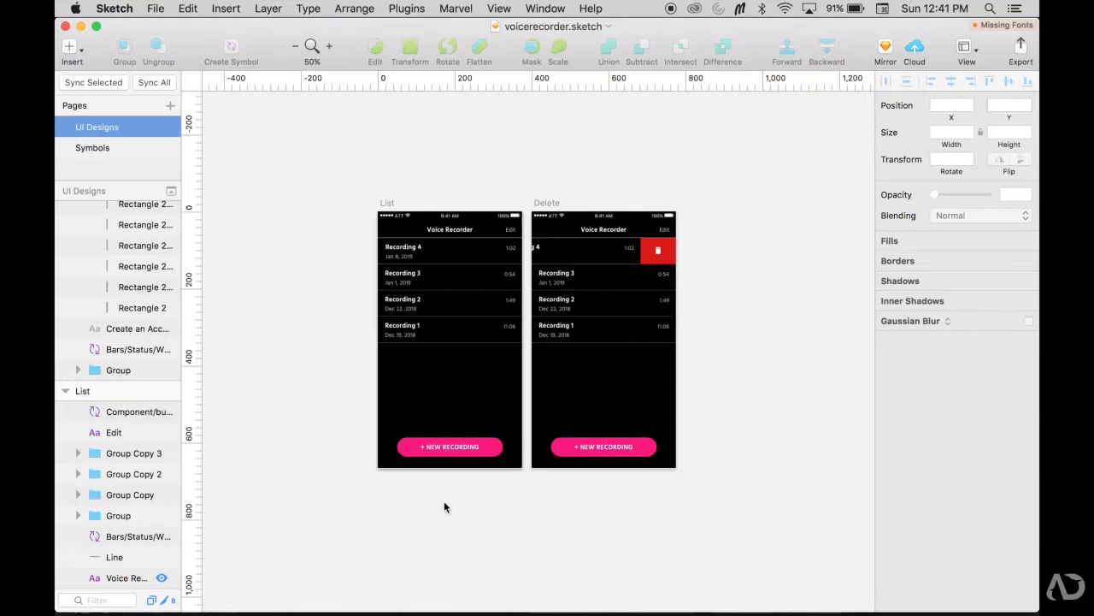
{"action": "left_click", "coordinate": [598, 328]}
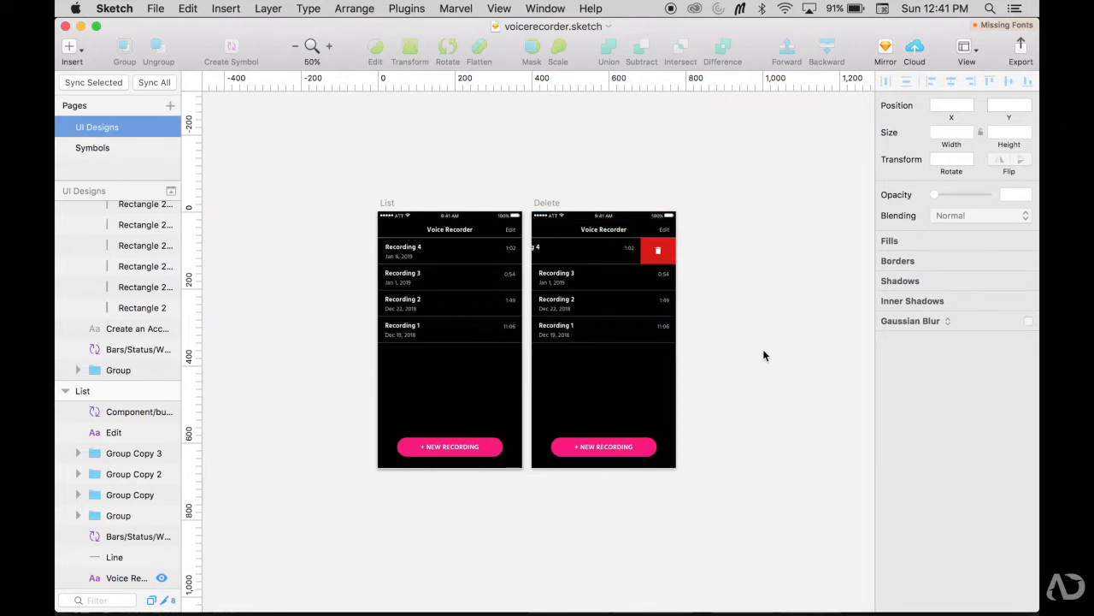
{"action": "mouse_move", "coordinate": [458, 157]}
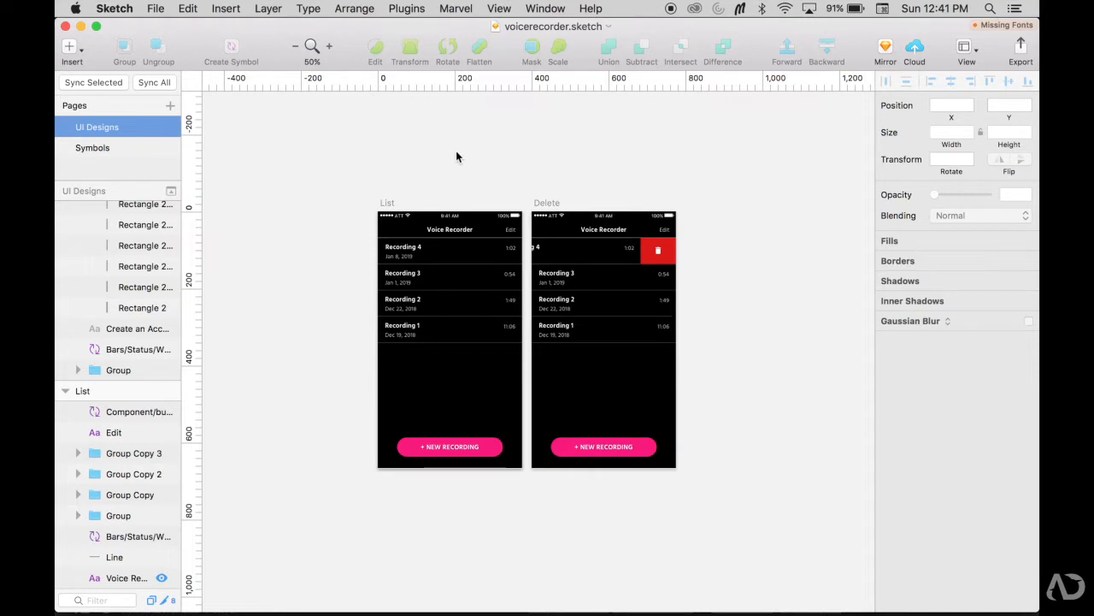
{"action": "mouse_move", "coordinate": [599, 195]}
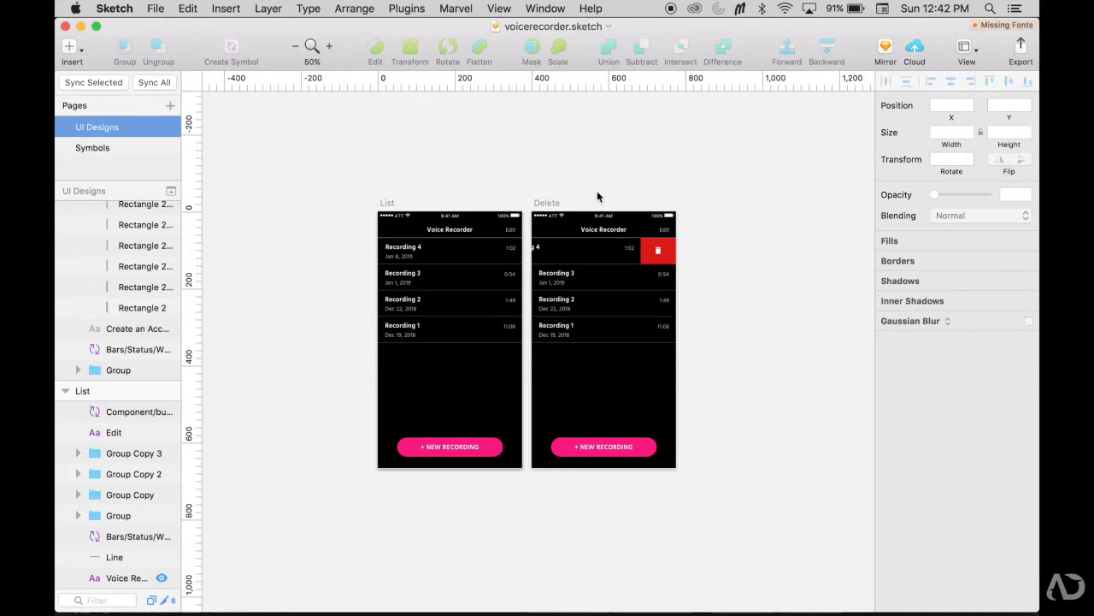
{"action": "mouse_move", "coordinate": [486, 176]}
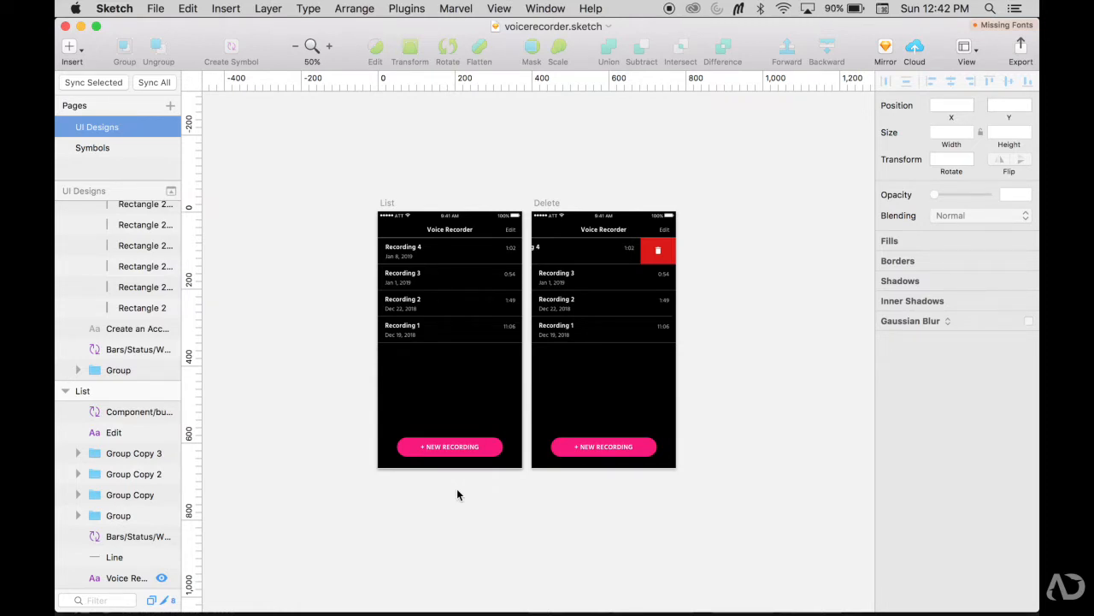
{"action": "left_click", "coordinate": [448, 250]}
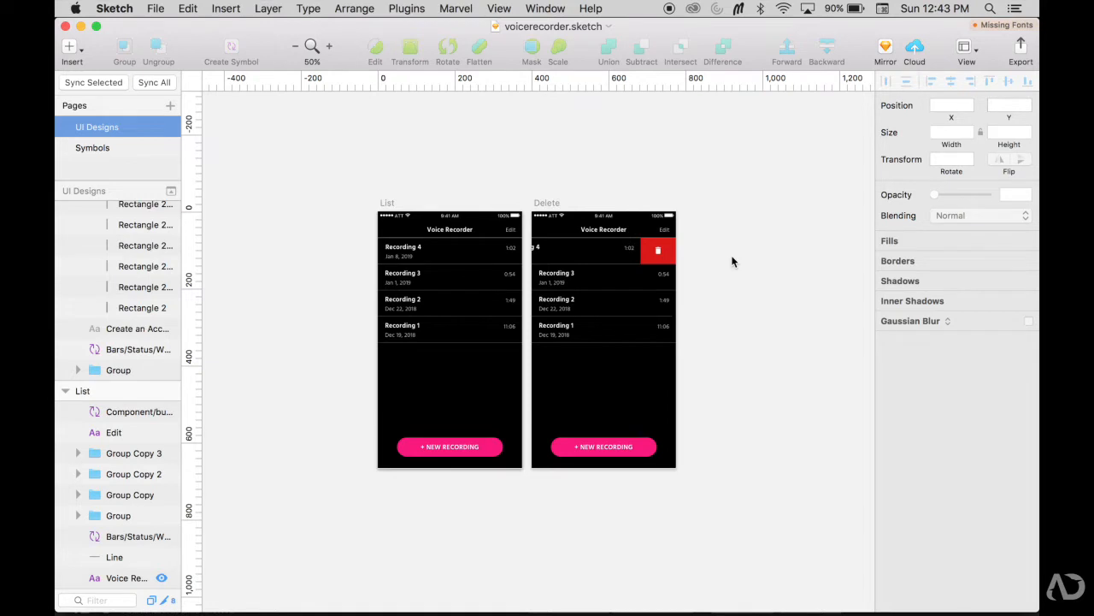
{"action": "mouse_move", "coordinate": [462, 183]}
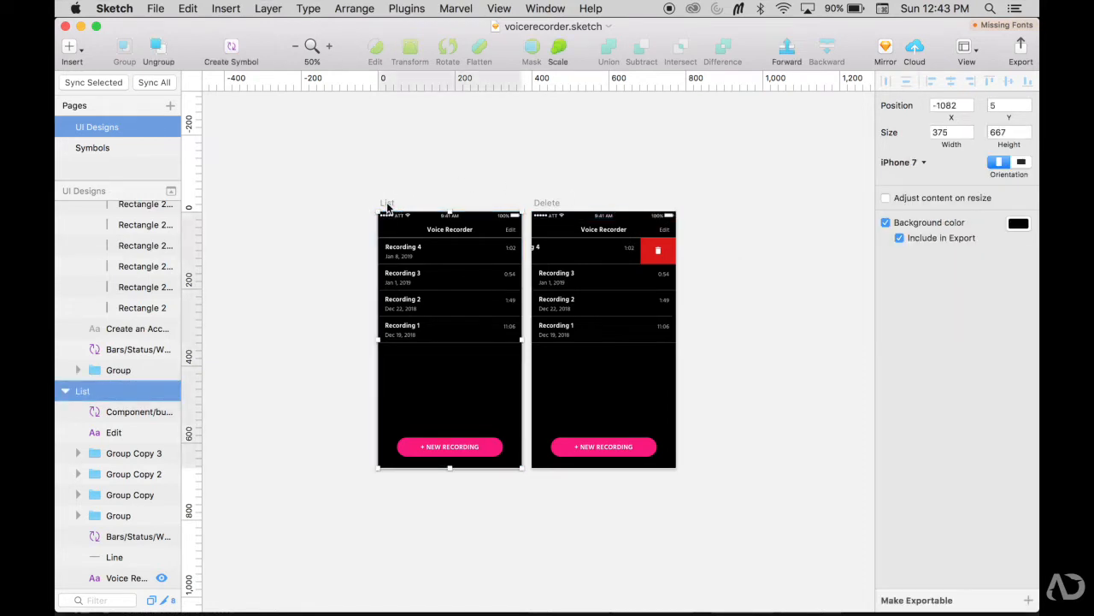
Select the whole List artboard so it can be copied into the prototype
{"action": "left_click", "coordinate": [127, 410]}
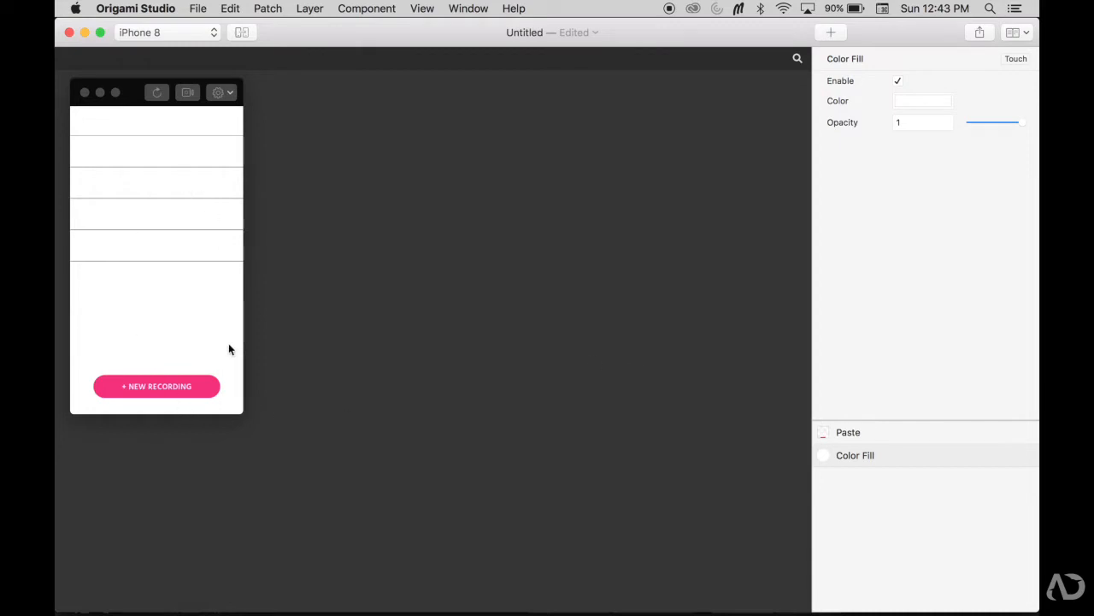
{"action": "mouse_move", "coordinate": [267, 373]}
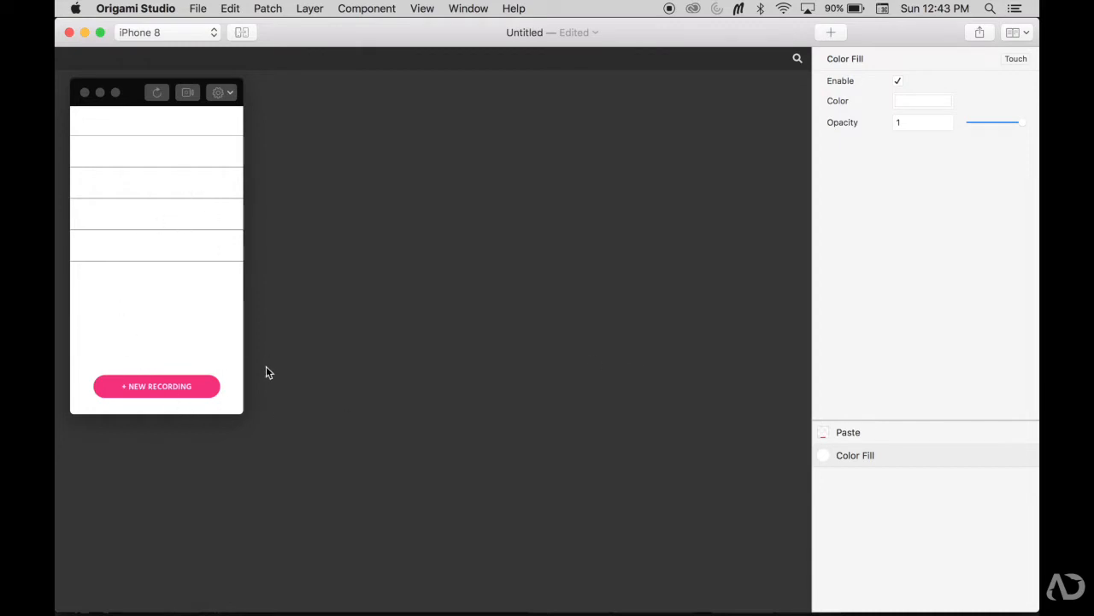
{"action": "mouse_move", "coordinate": [267, 369]}
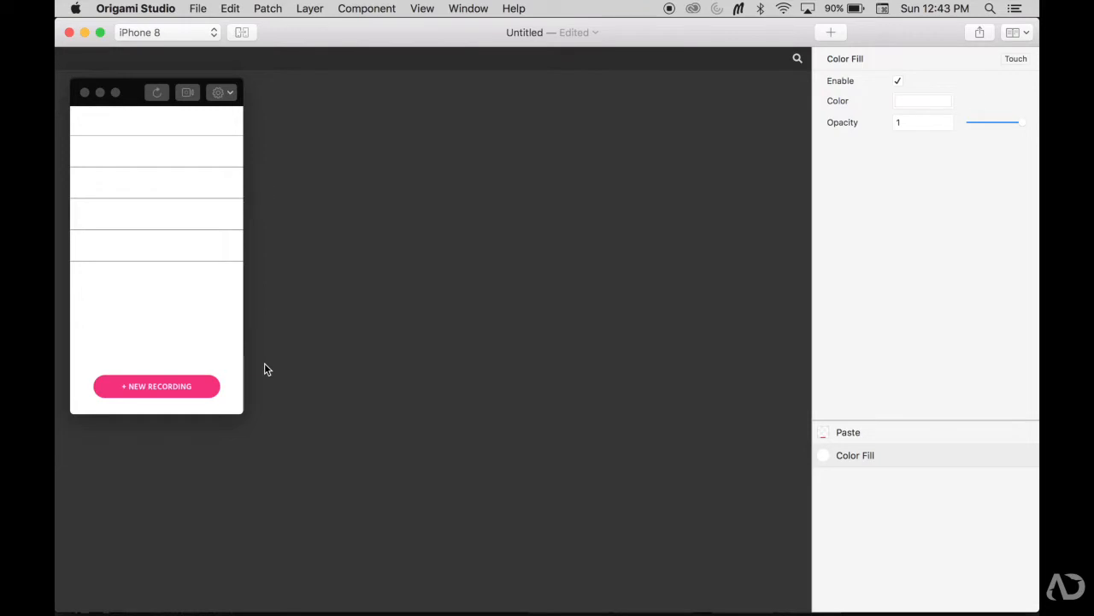
{"action": "mouse_move", "coordinate": [859, 455]}
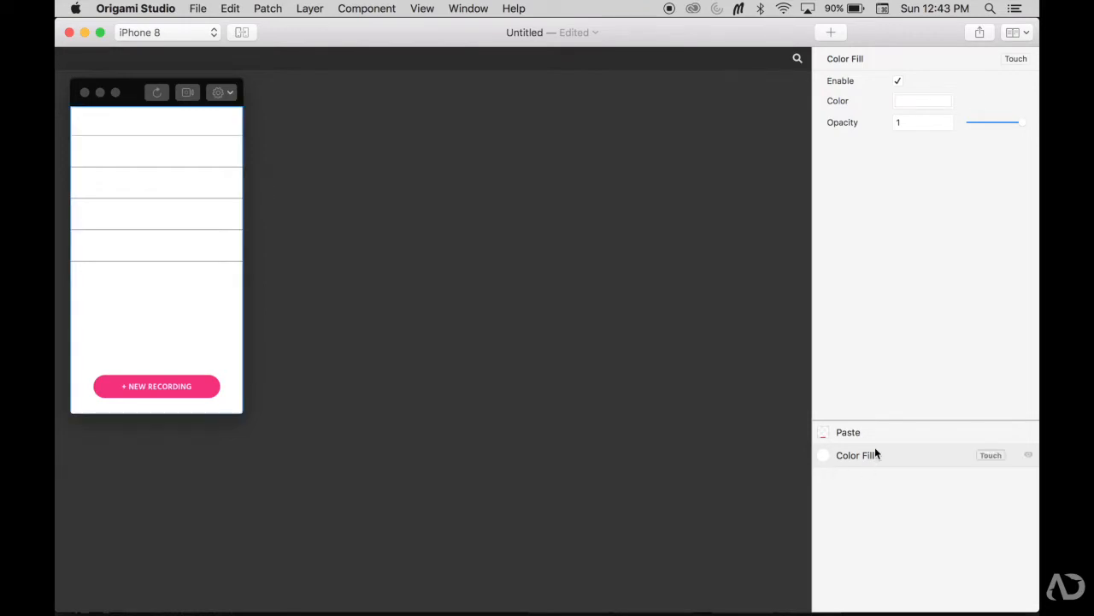
Set the background Color Fill layer to black (Hex 000000)
{"action": "left_click", "coordinate": [923, 99]}
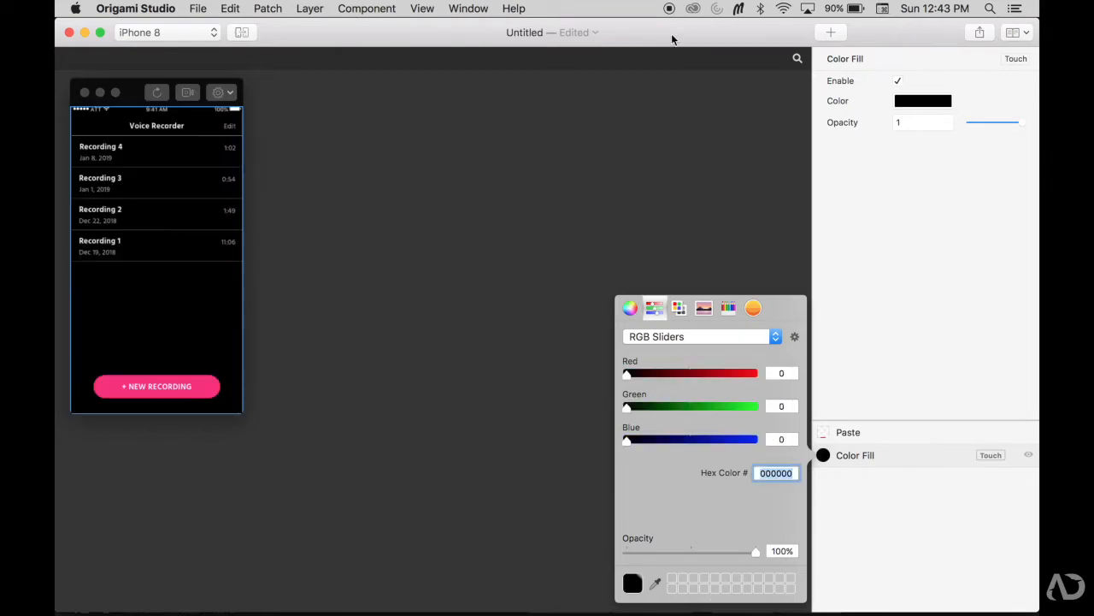
{"action": "left_click", "coordinate": [180, 166]}
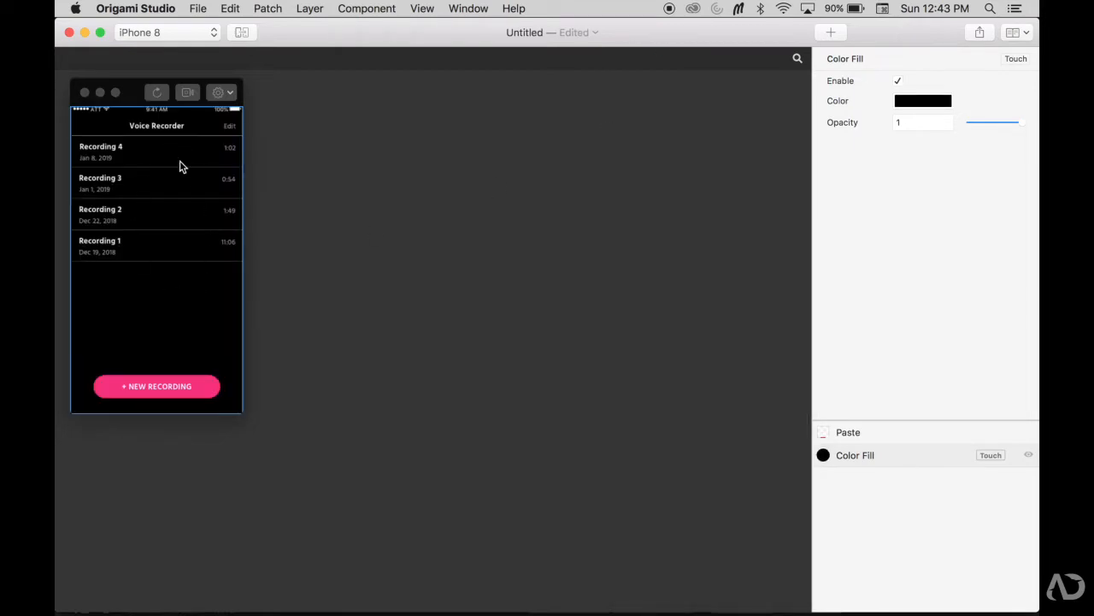
{"action": "mouse_move", "coordinate": [275, 231]}
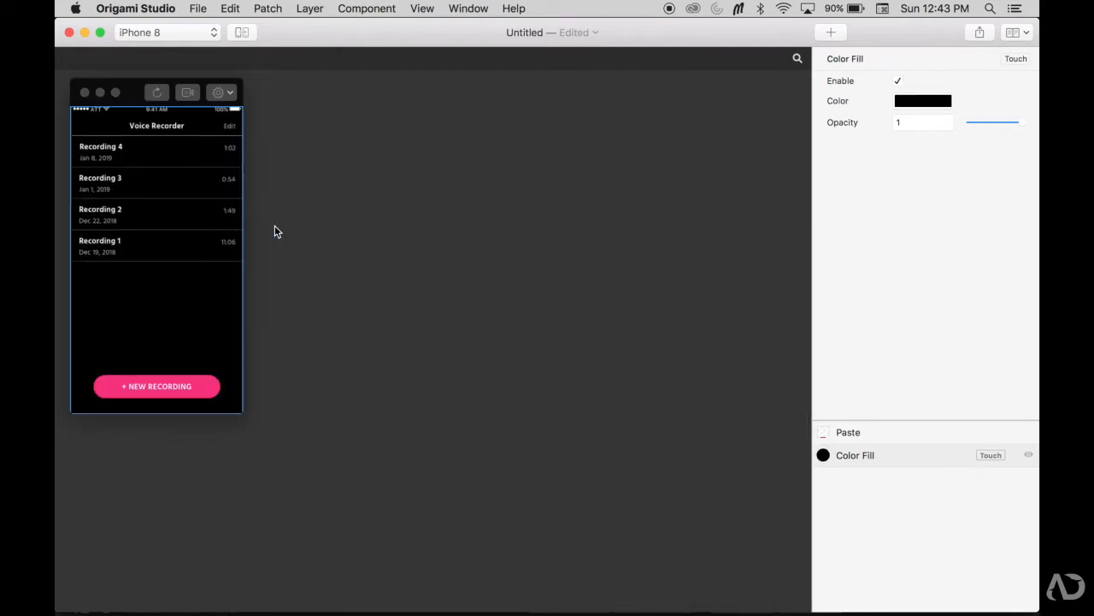
{"action": "mouse_move", "coordinate": [224, 159]}
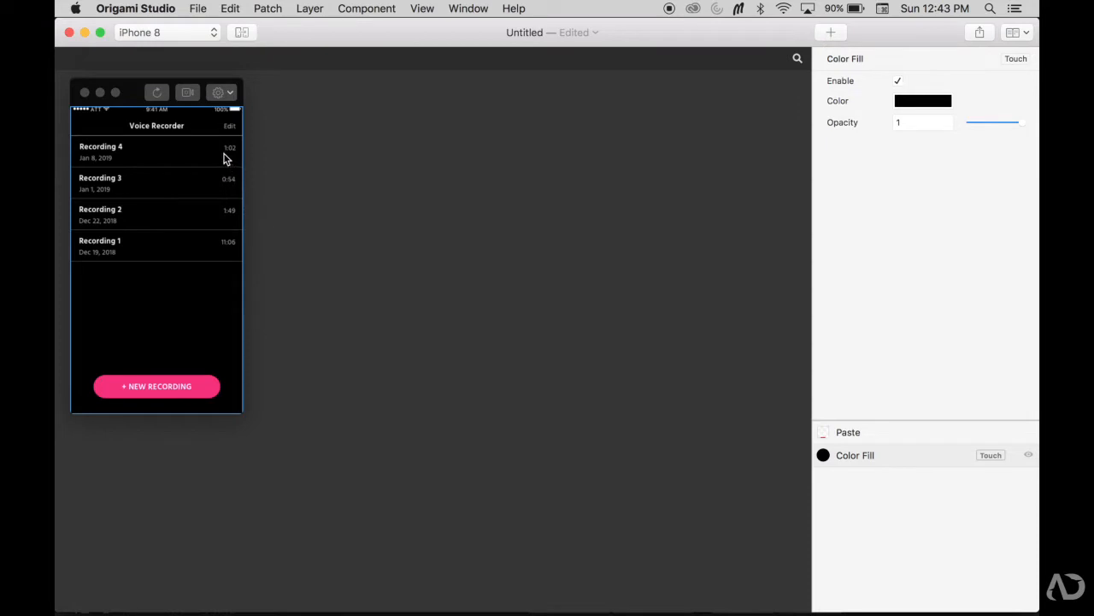
{"action": "mouse_move", "coordinate": [169, 154]}
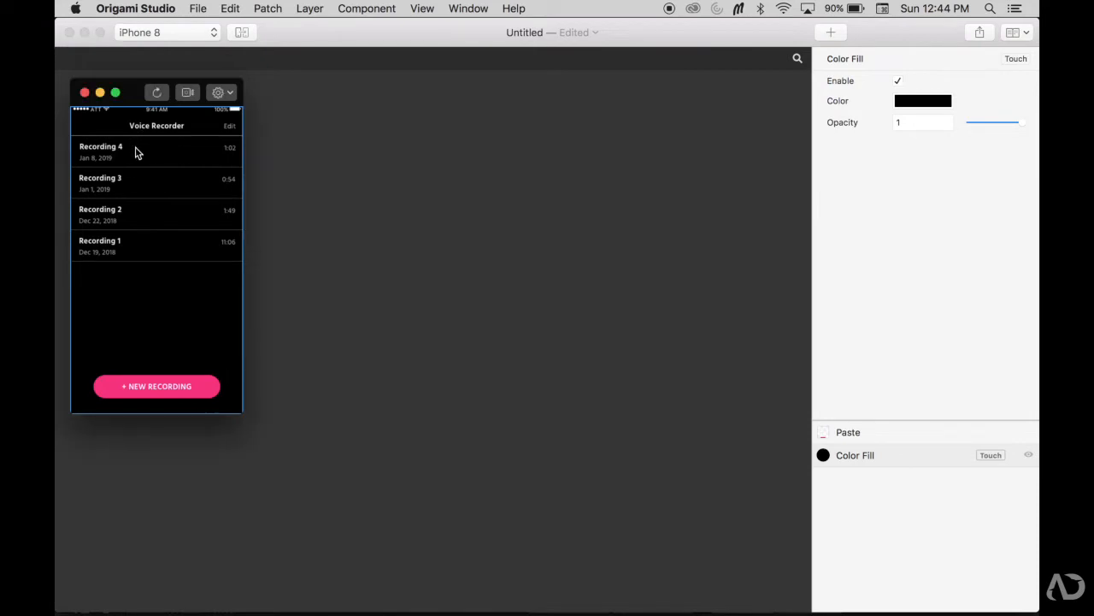
{"action": "mouse_move", "coordinate": [229, 176]}
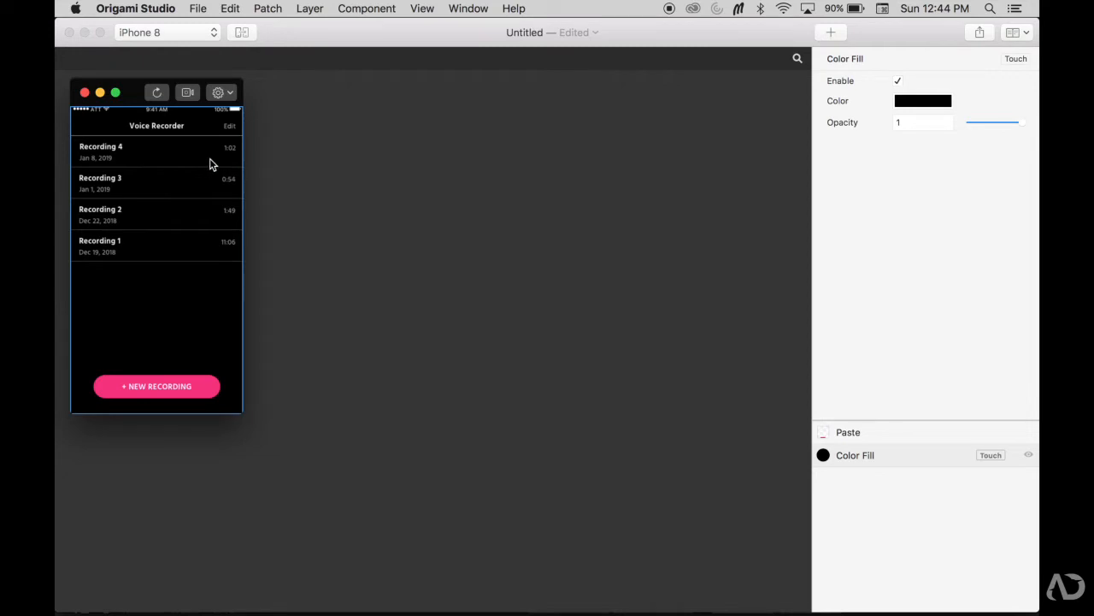
{"action": "left_click", "coordinate": [848, 431]}
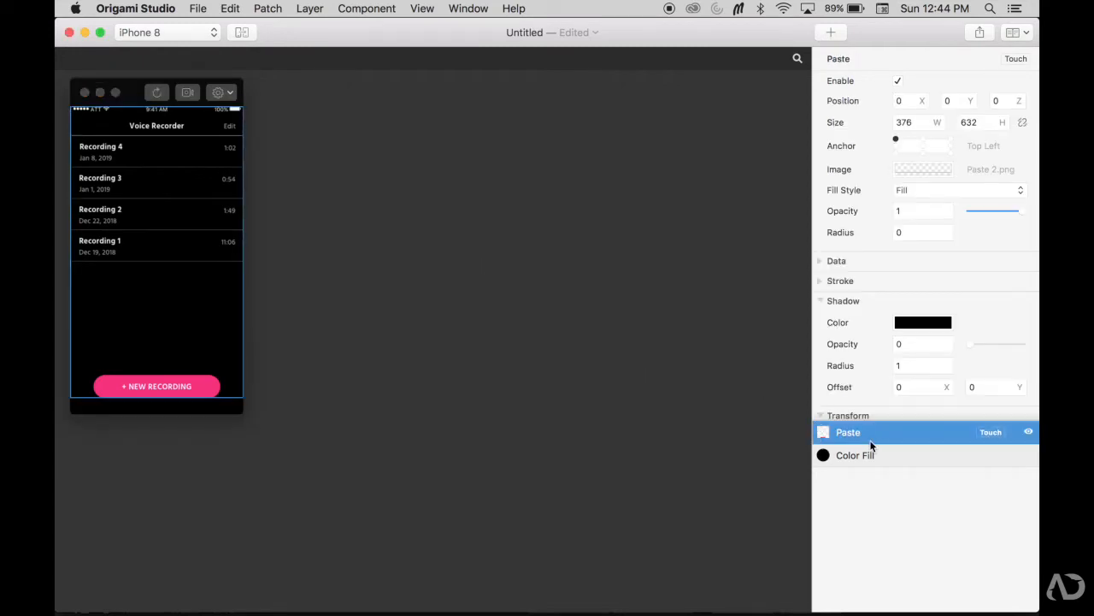
{"action": "left_click", "coordinate": [898, 81]}
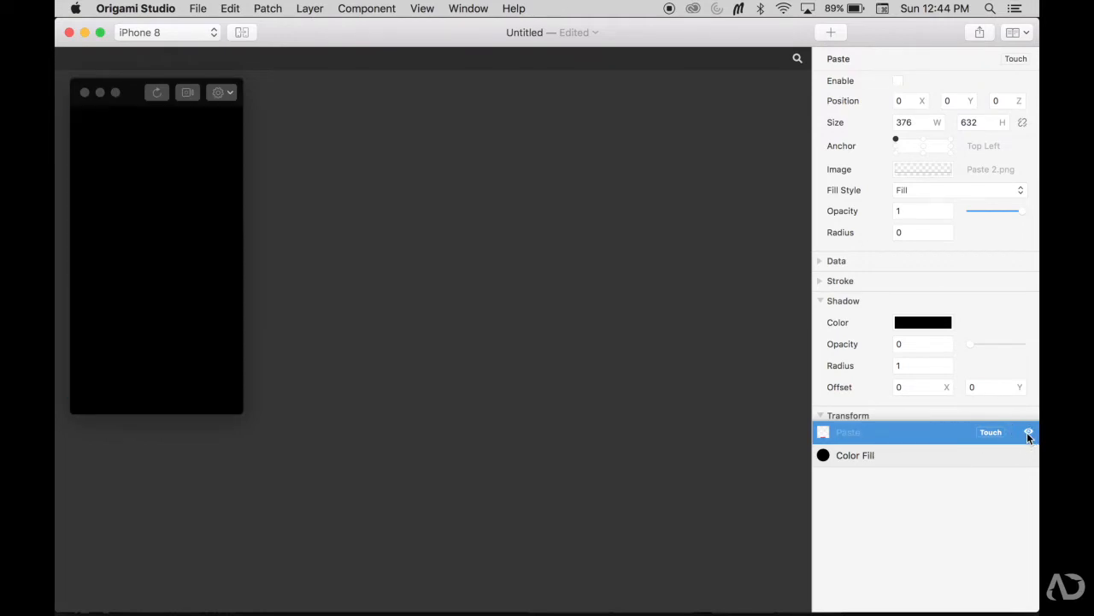
{"action": "left_click", "coordinate": [897, 80]}
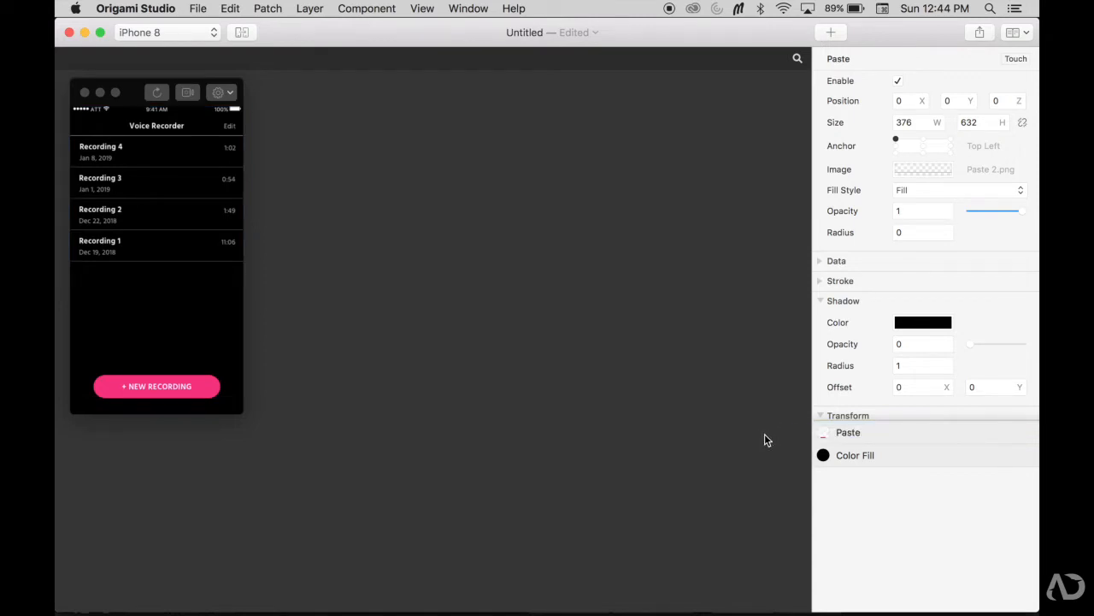
{"action": "mouse_move", "coordinate": [728, 406]}
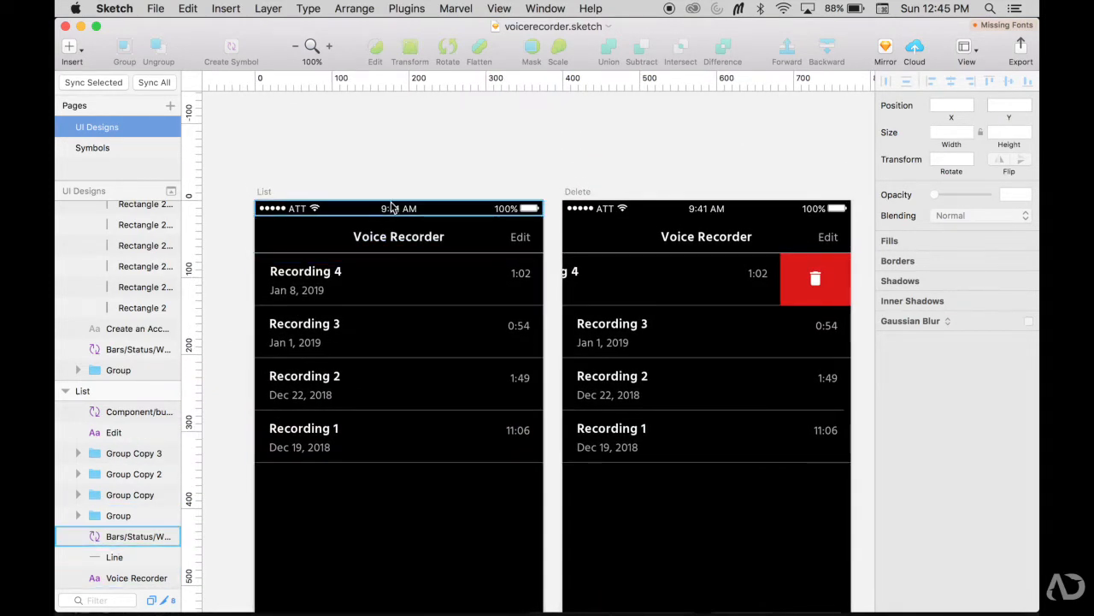
Select the List artboard's status bar, header and New Recording button layers for copying
{"action": "left_click", "coordinate": [399, 236]}
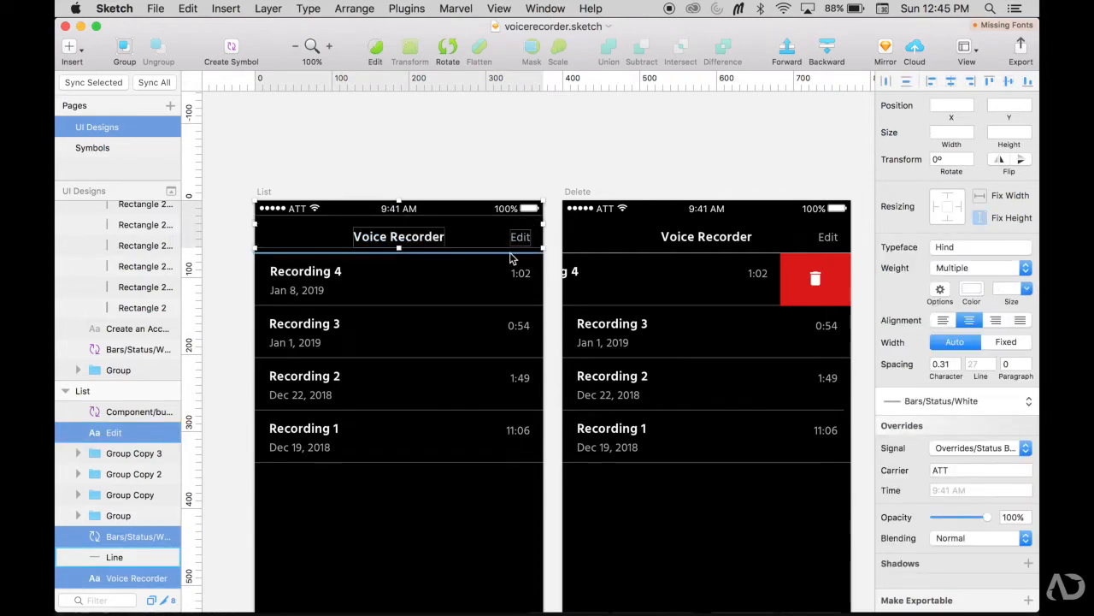
{"action": "scroll", "scroll_direction": "down", "scroll_amount": 3}
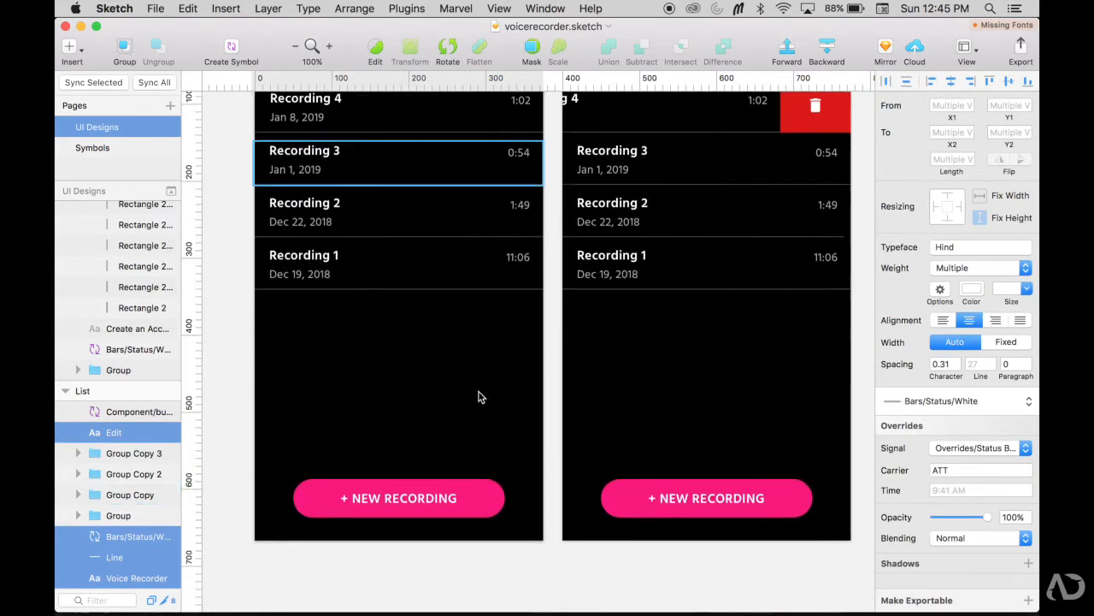
{"action": "left_click", "coordinate": [396, 498]}
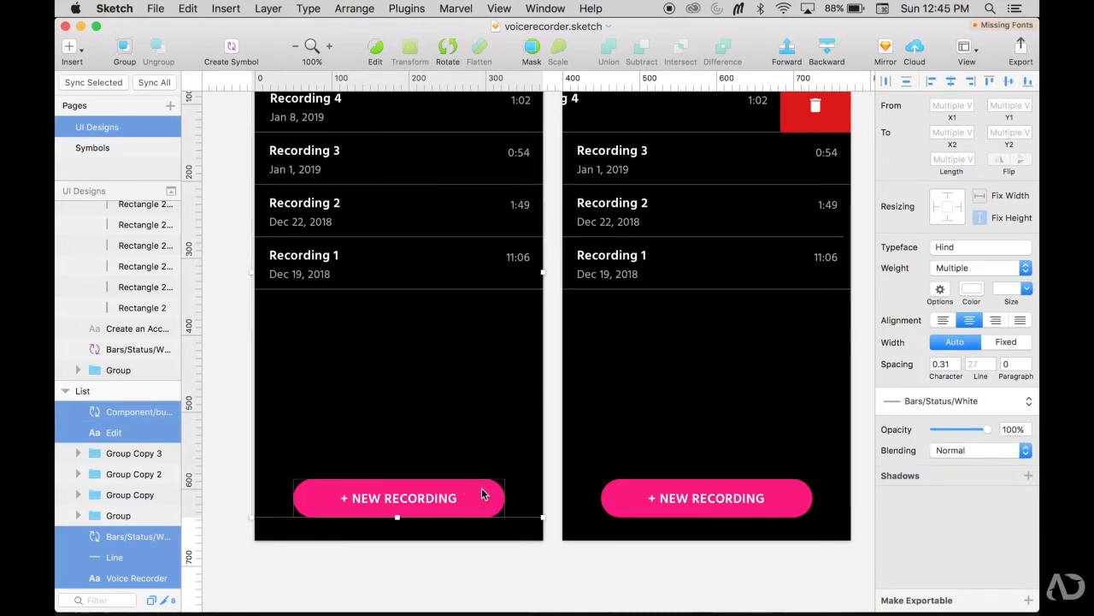
{"action": "scroll", "scroll_direction": "up", "scroll_amount": 3}
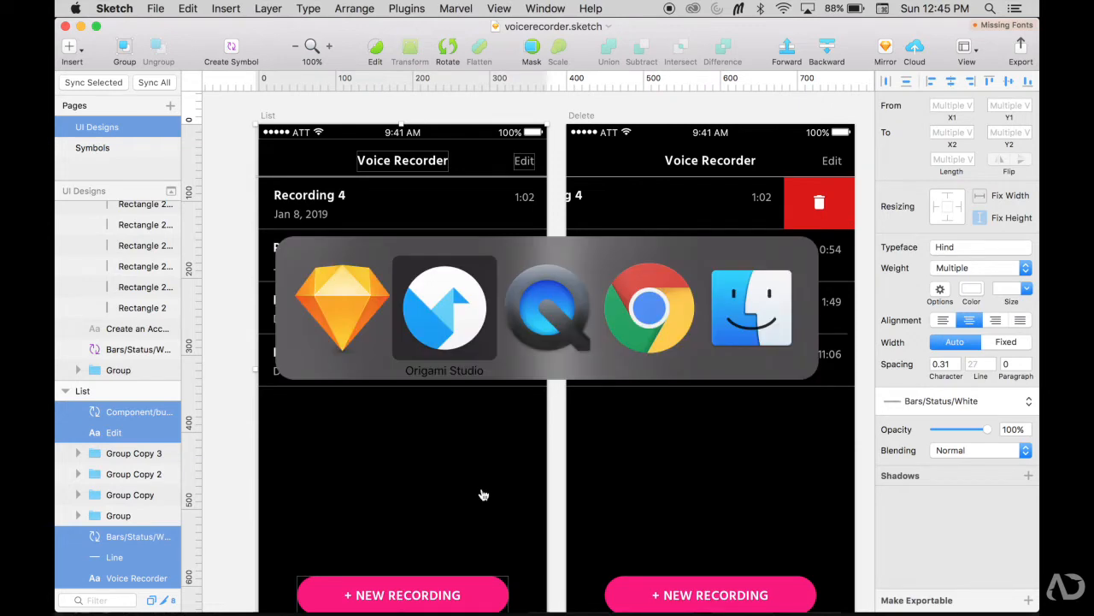
Back in Origami Studio, hide the pasted full-screen list image layer
{"action": "left_click", "coordinate": [444, 308]}
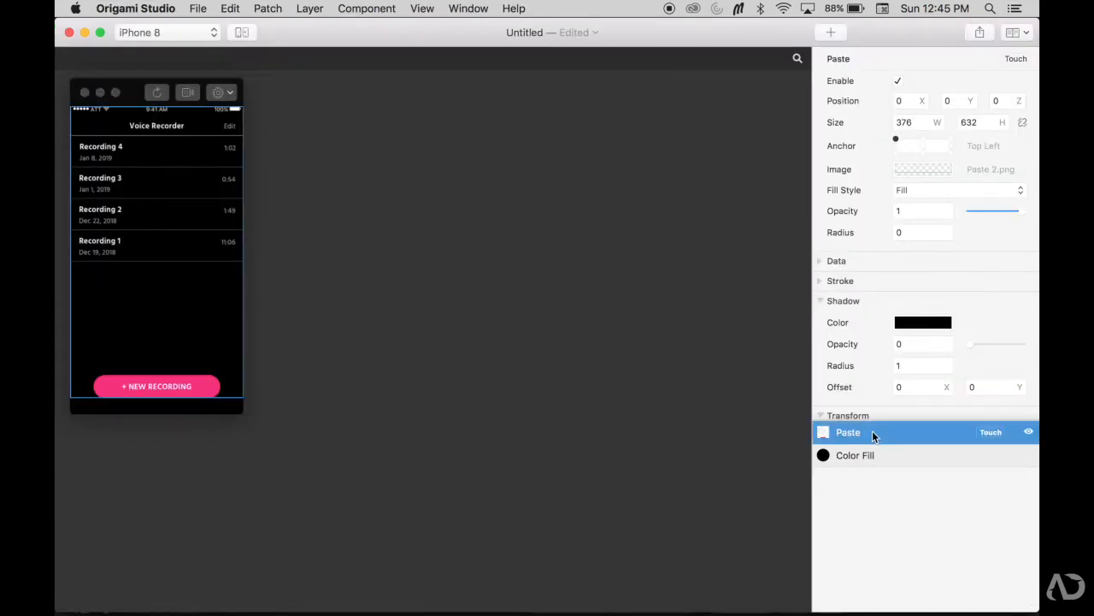
{"action": "left_click", "coordinate": [855, 455]}
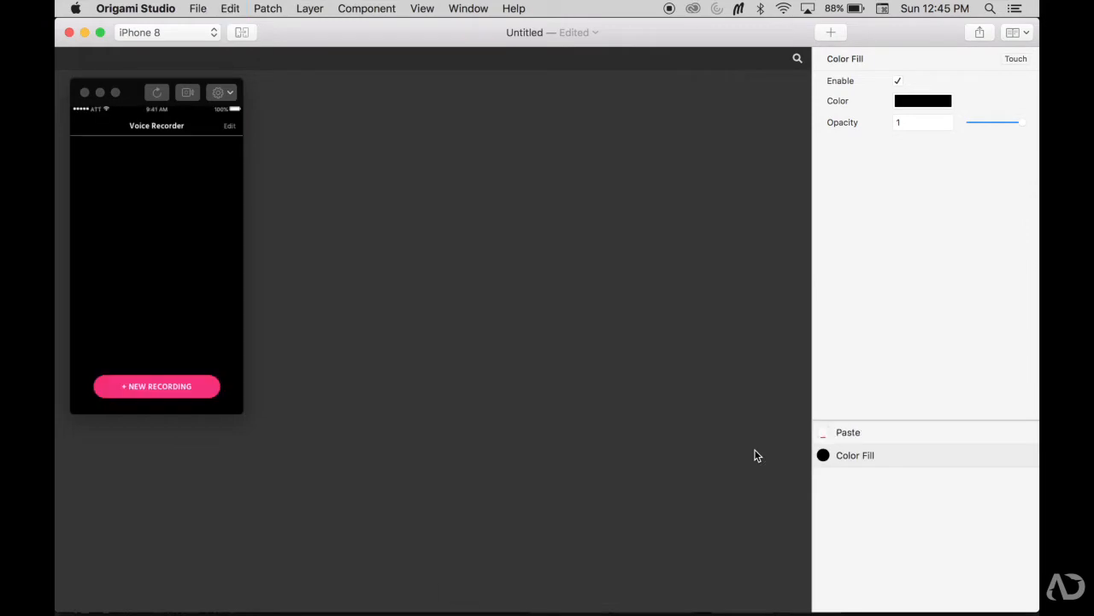
{"action": "left_click", "coordinate": [1029, 431]}
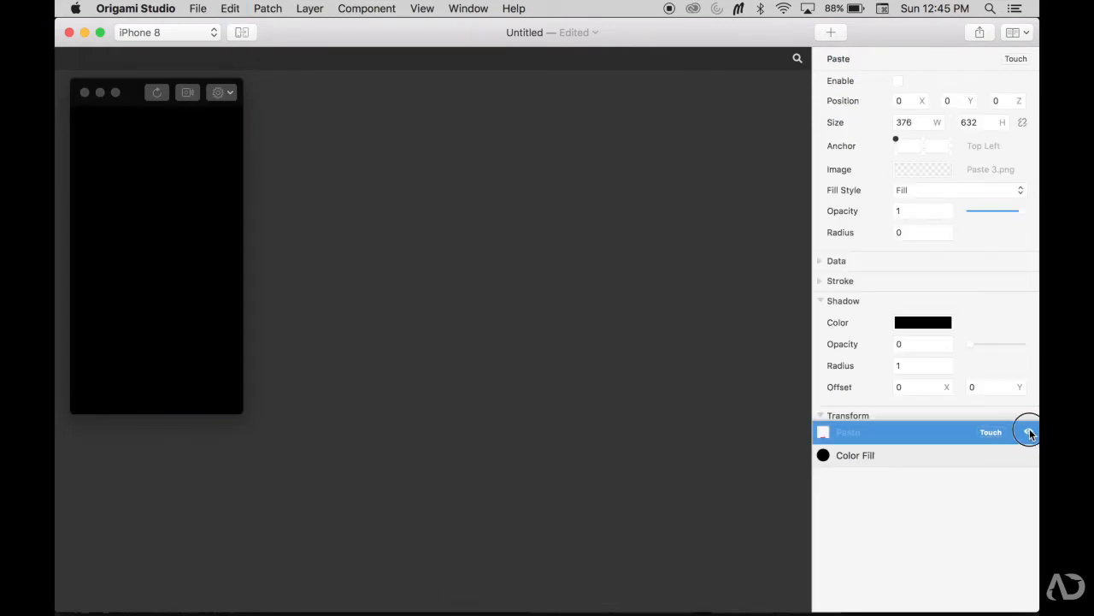
{"action": "left_click", "coordinate": [898, 81]}
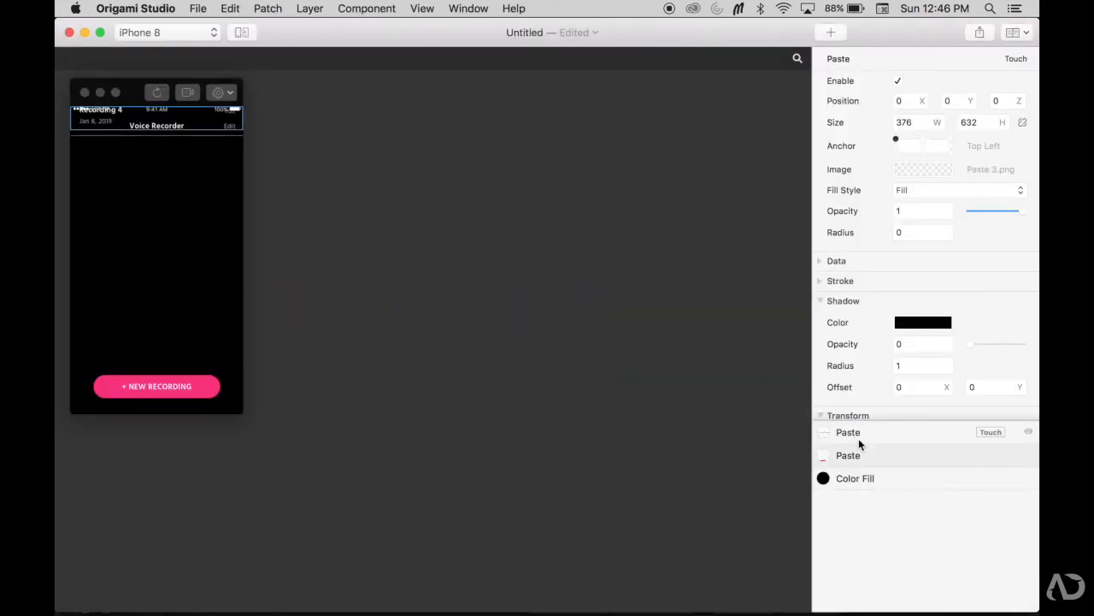
Rename the newly pasted row layer to Recording 4
{"action": "double_click", "coordinate": [848, 431]}
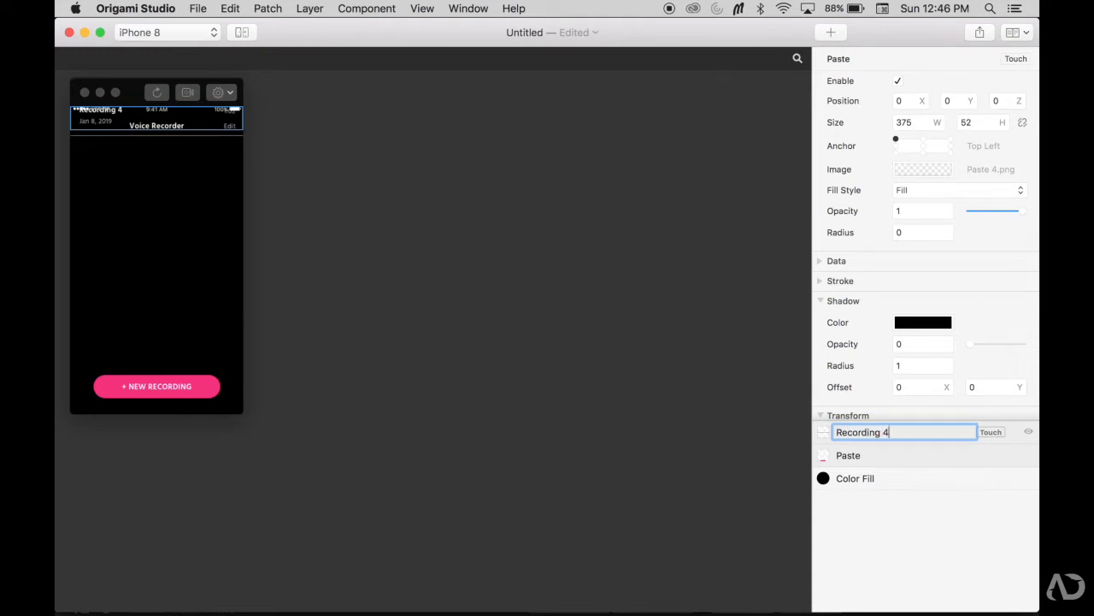
{"action": "key", "text": "Return"}
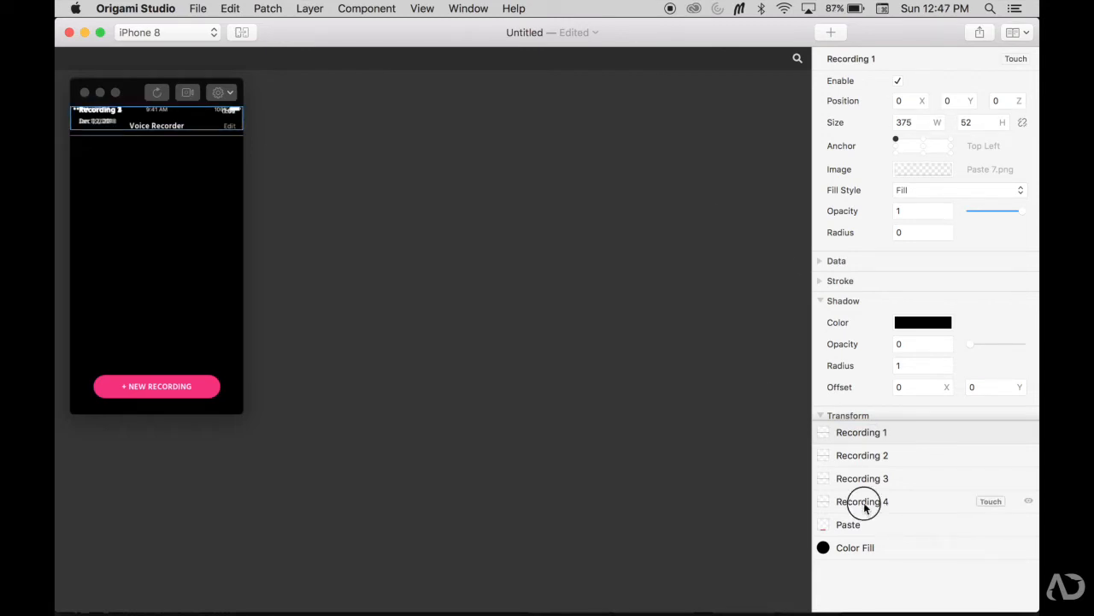
Set Y positions for Recording 3, 2 and 1, ending with Recording 1 at 290
{"action": "left_click", "coordinate": [862, 479]}
{"action": "type", "text": "145"}
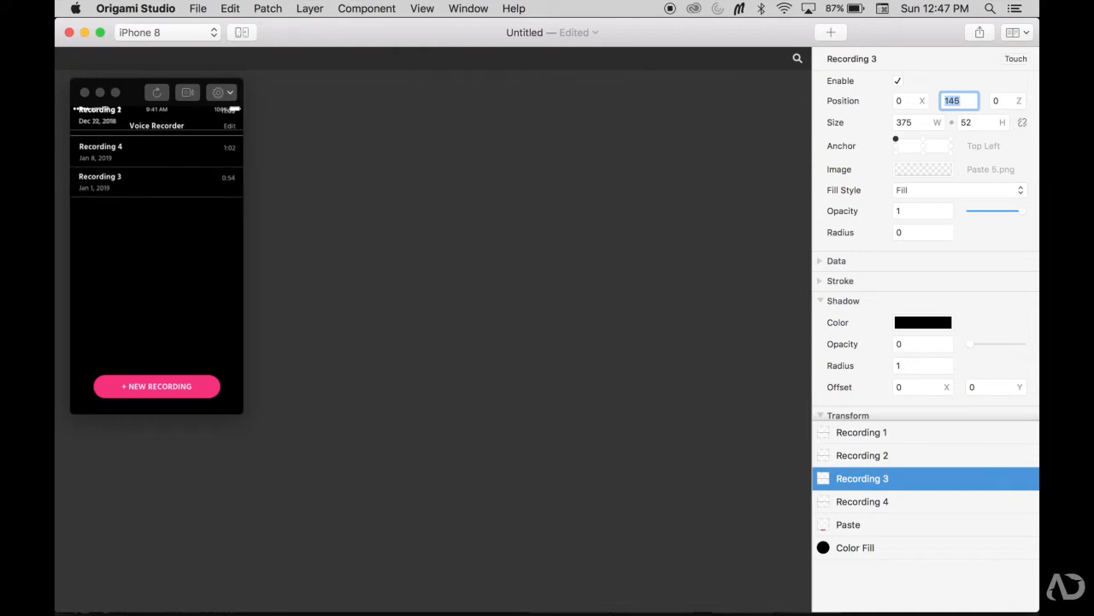
{"action": "left_click", "coordinate": [862, 455]}
{"action": "type", "text": "150"}
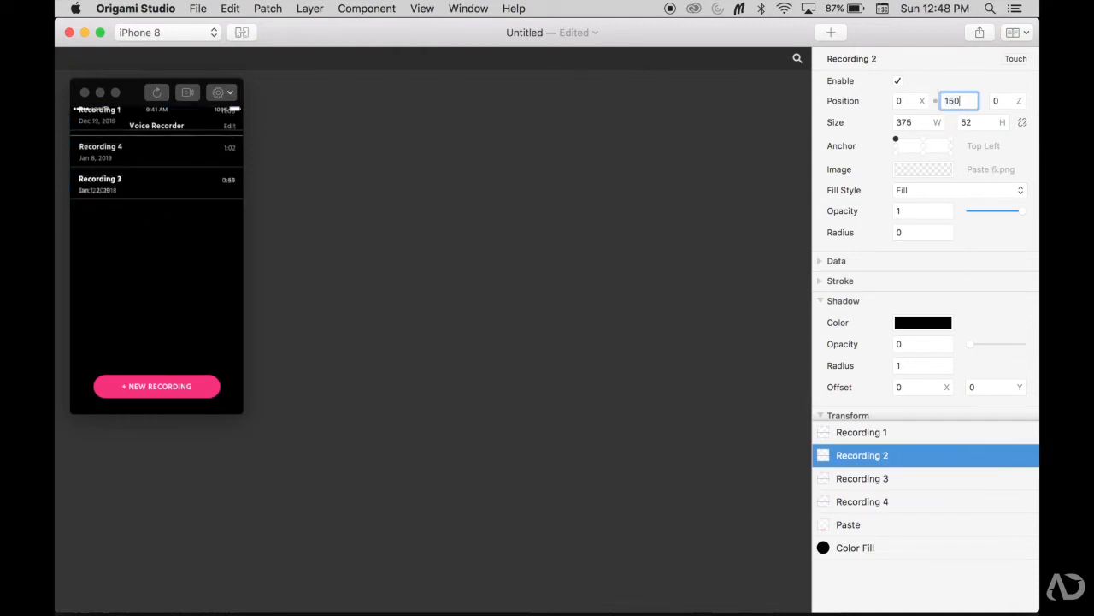
{"action": "left_click", "coordinate": [862, 431]}
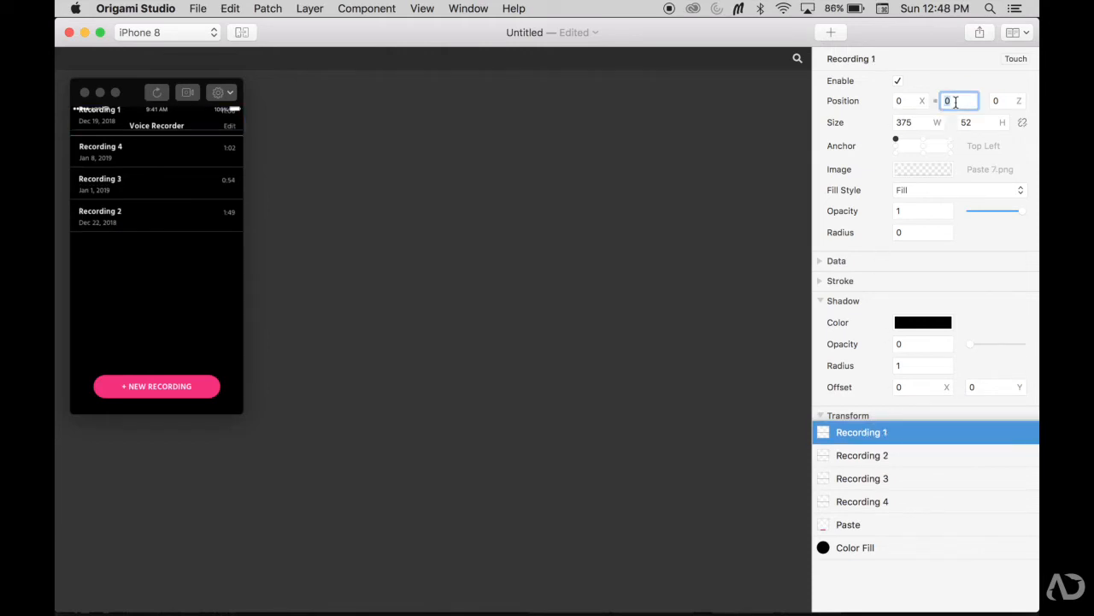
{"action": "type", "text": "290"}
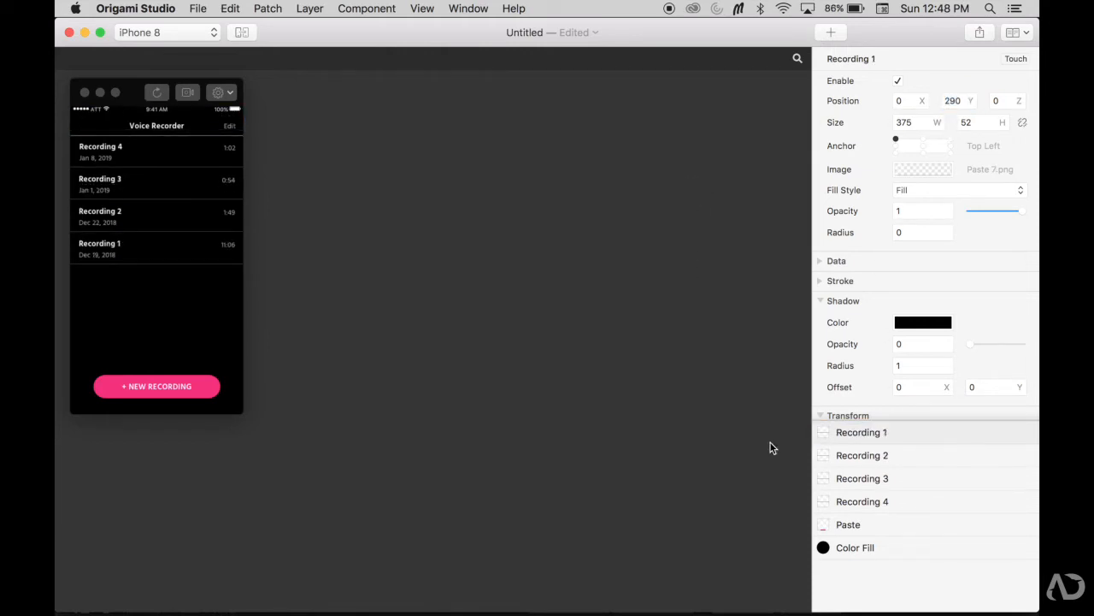
{"action": "mouse_move", "coordinate": [482, 266]}
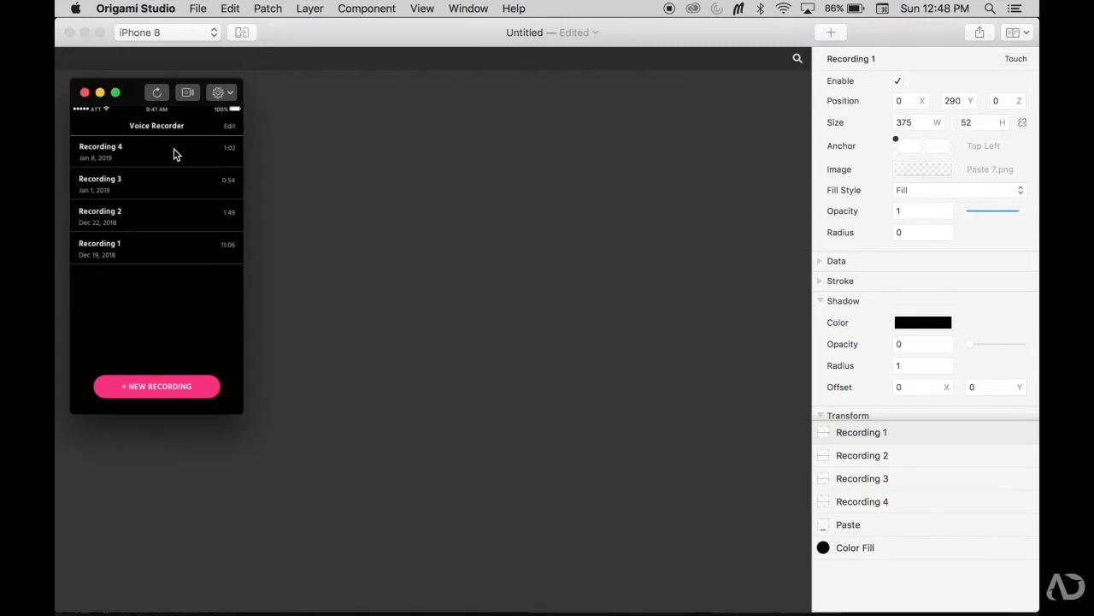
{"action": "mouse_move", "coordinate": [137, 157]}
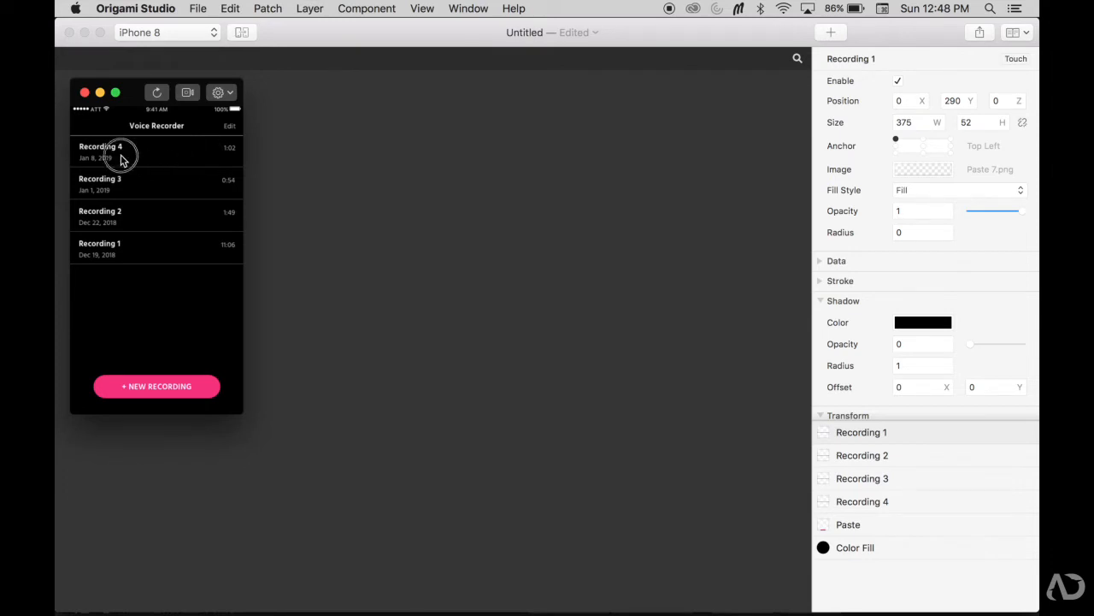
Select Recording 4 and test its Pop Switch swipe, sliding the row left and back
{"action": "left_click", "coordinate": [862, 501]}
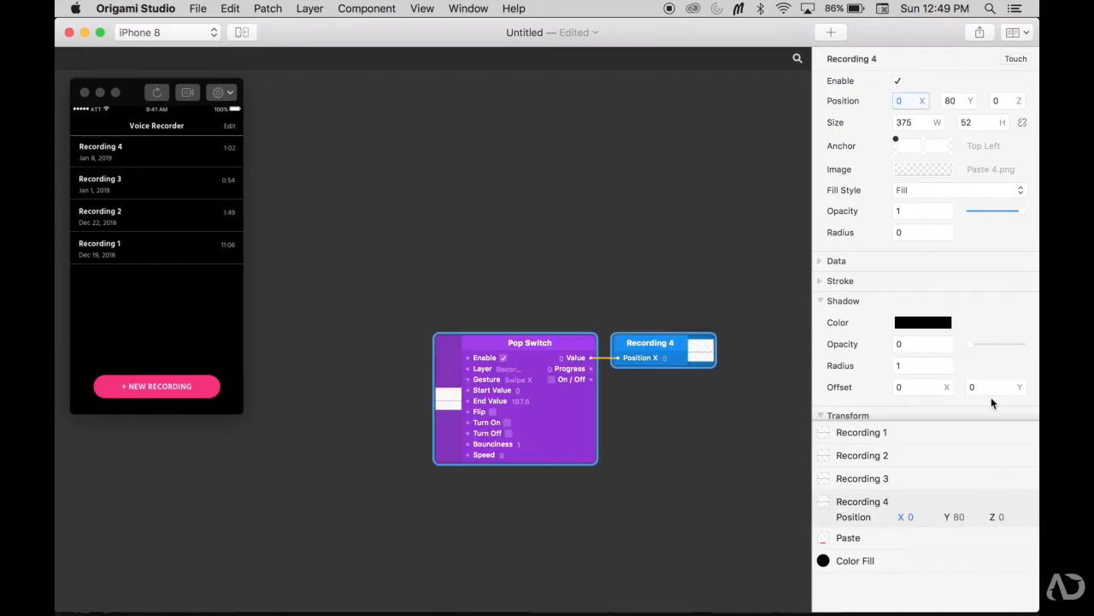
{"action": "mouse_move", "coordinate": [554, 306]}
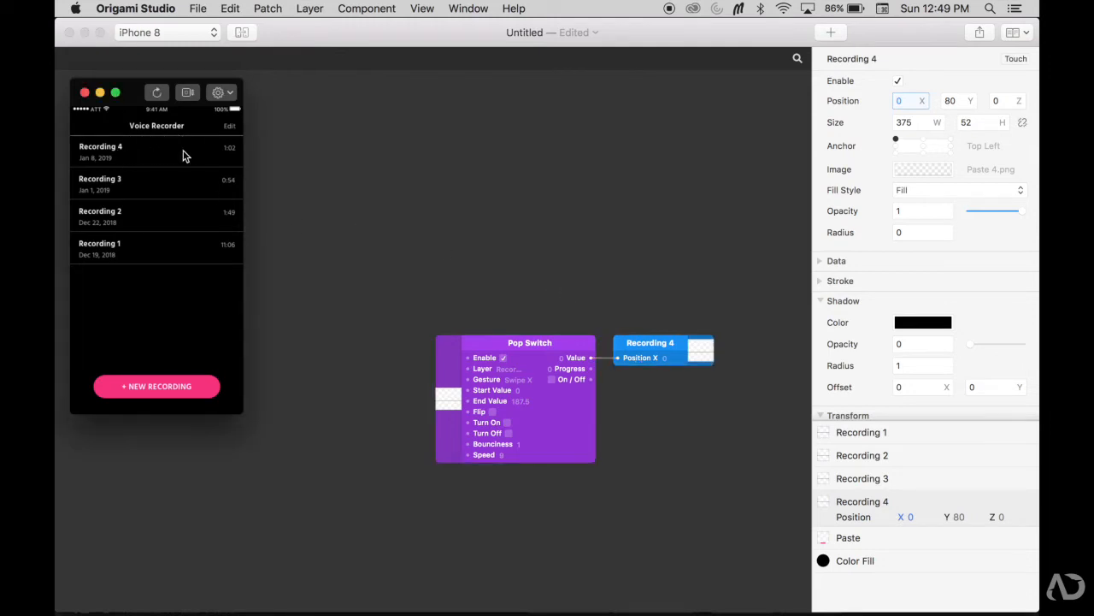
{"action": "left_click_drag", "start_coordinate": [175, 154], "coordinate": [60, 154]}
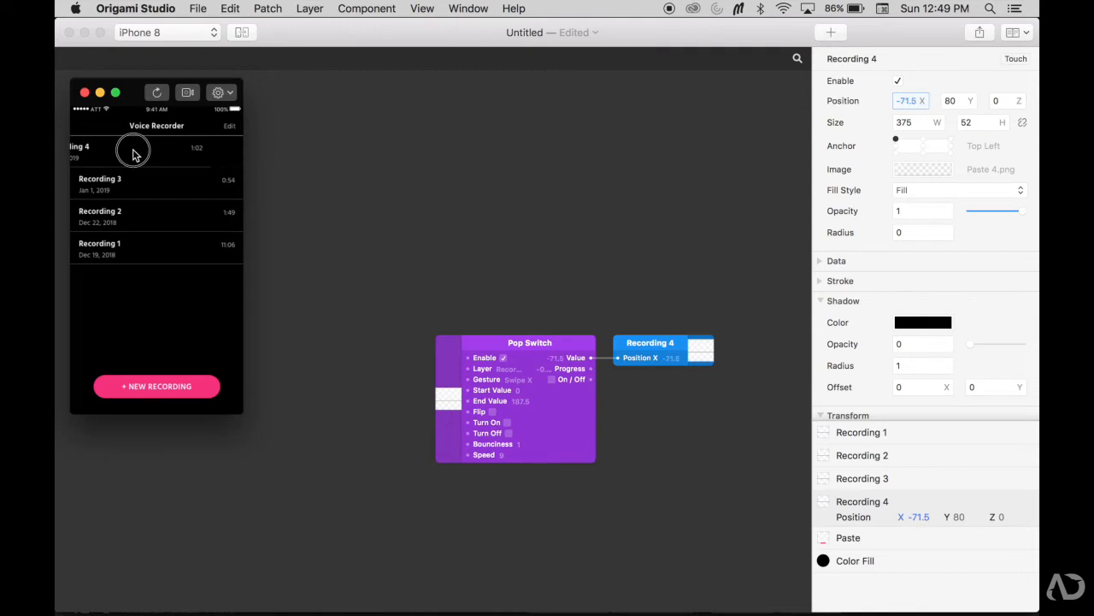
{"action": "left_click_drag", "start_coordinate": [133, 154], "coordinate": [158, 154]}
{"action": "type", "text": "swit"}
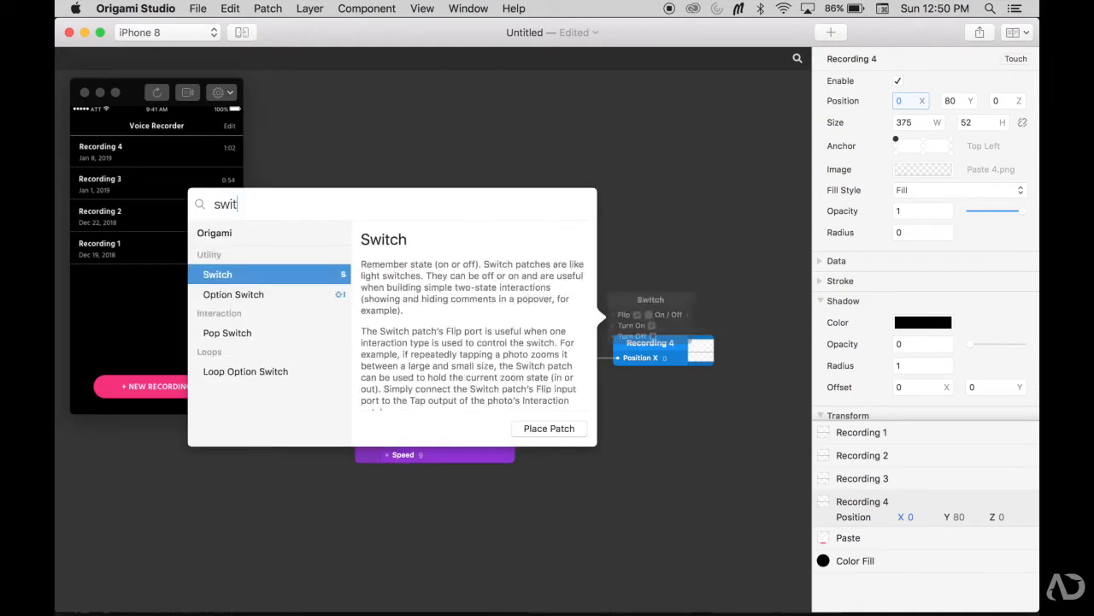
Add the Switch patch to the graph for the Recording 4 slide chain
{"action": "left_click", "coordinate": [549, 428]}
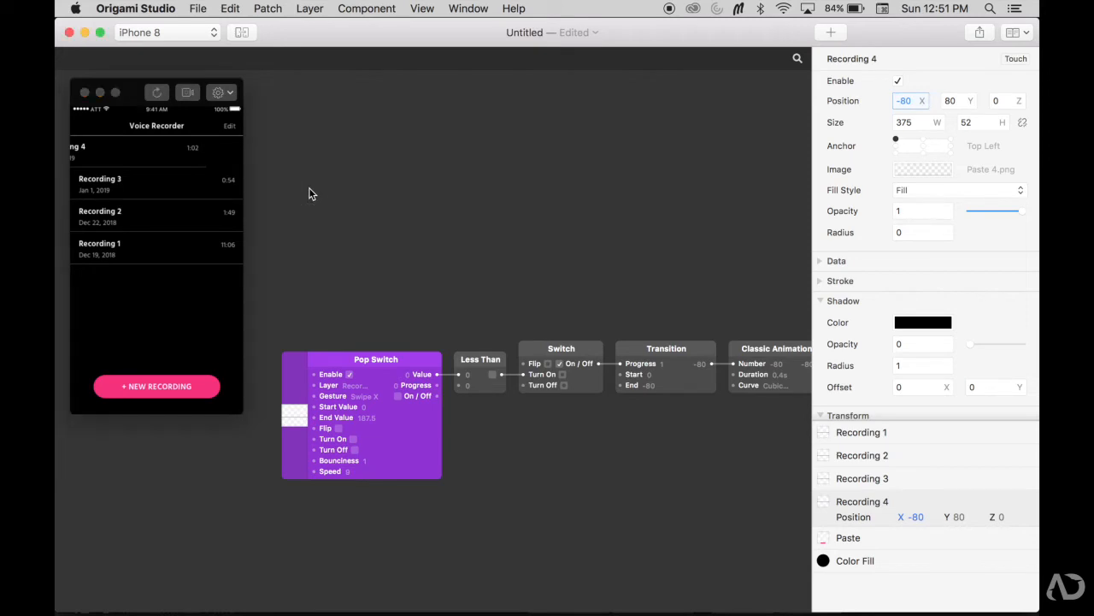
{"action": "mouse_move", "coordinate": [307, 175]}
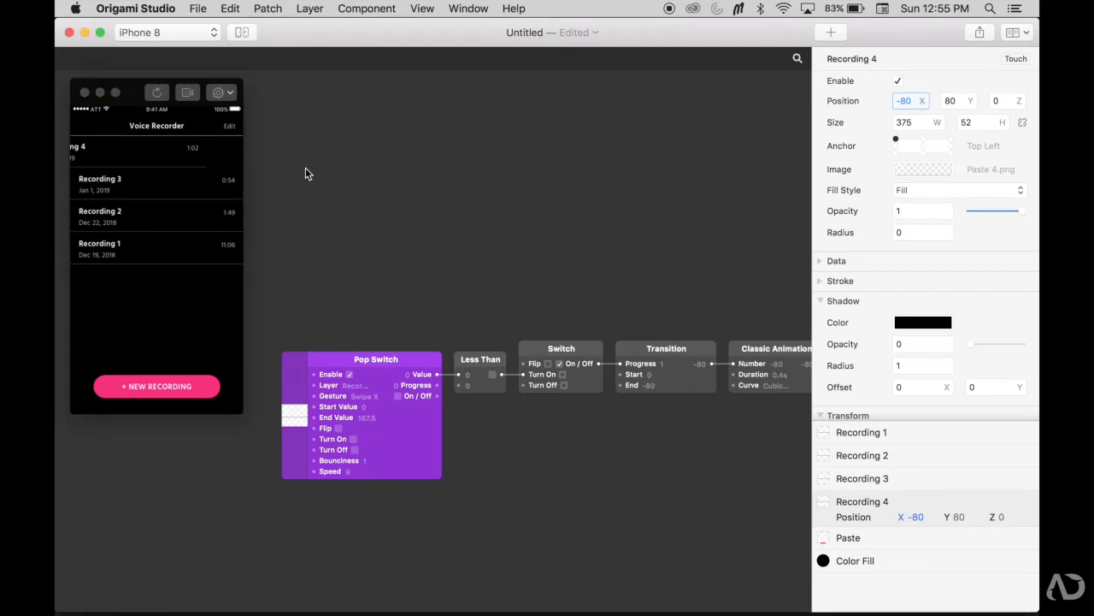
{"action": "mouse_move", "coordinate": [236, 160]}
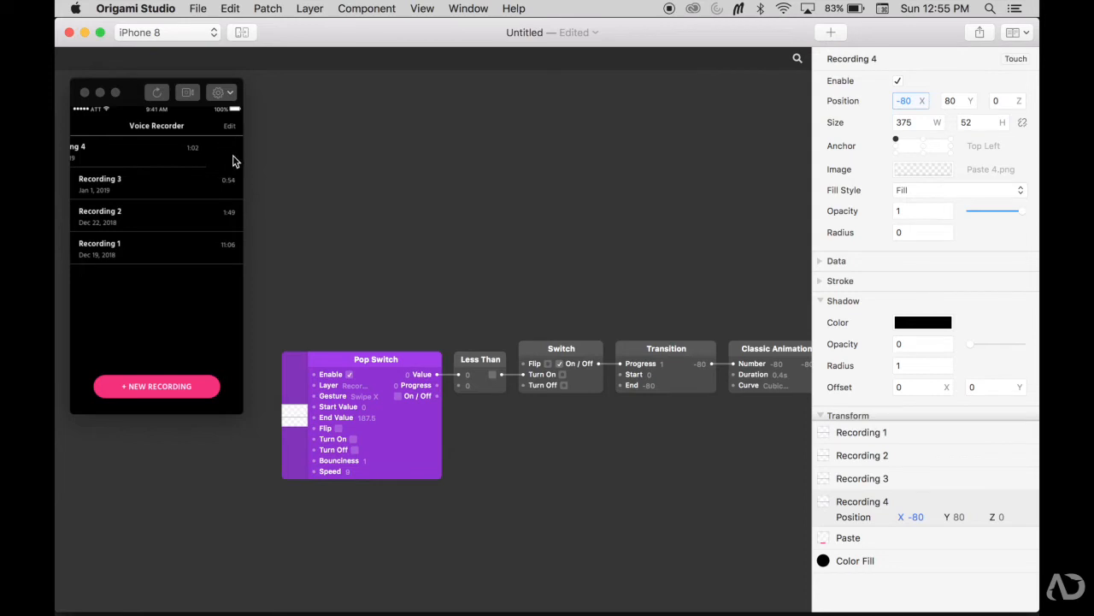
{"action": "mouse_move", "coordinate": [202, 161]}
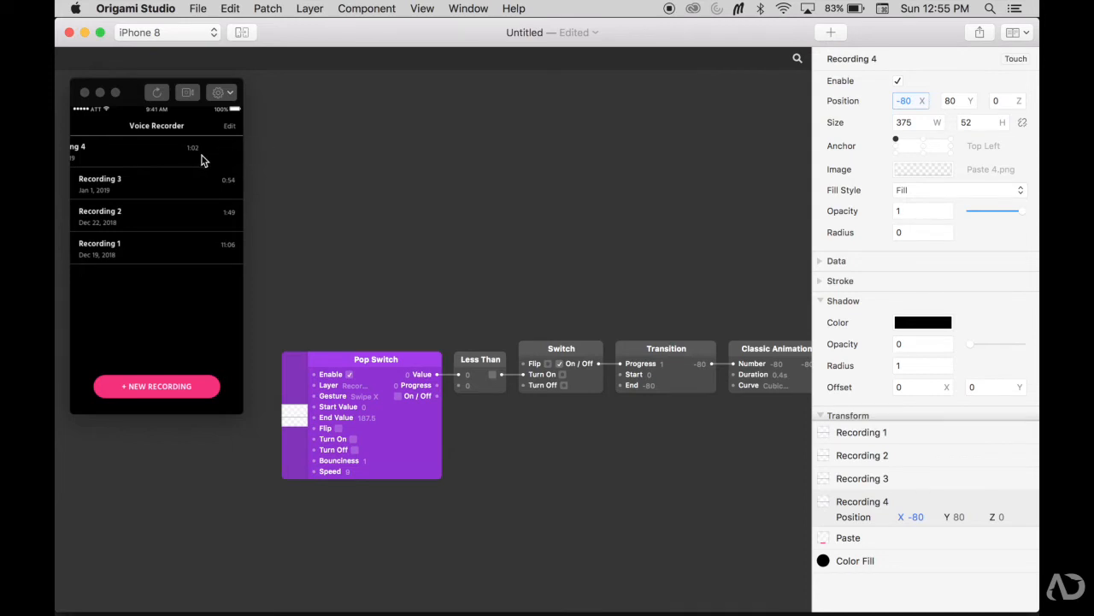
{"action": "mouse_move", "coordinate": [342, 185]}
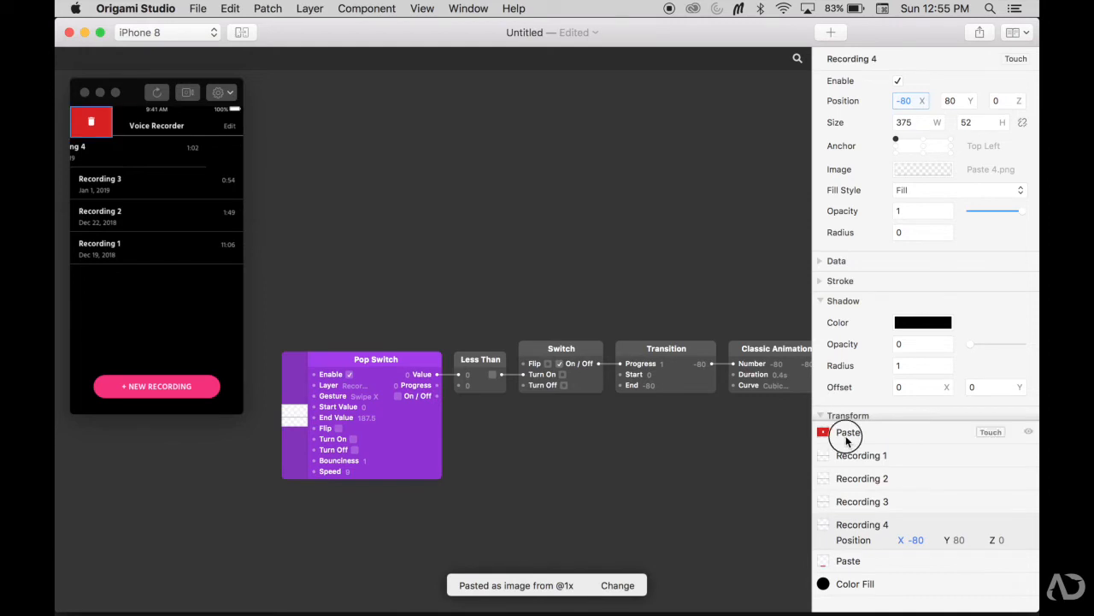
Rename the pasted red button layer to delete
{"action": "left_click", "coordinate": [848, 431]}
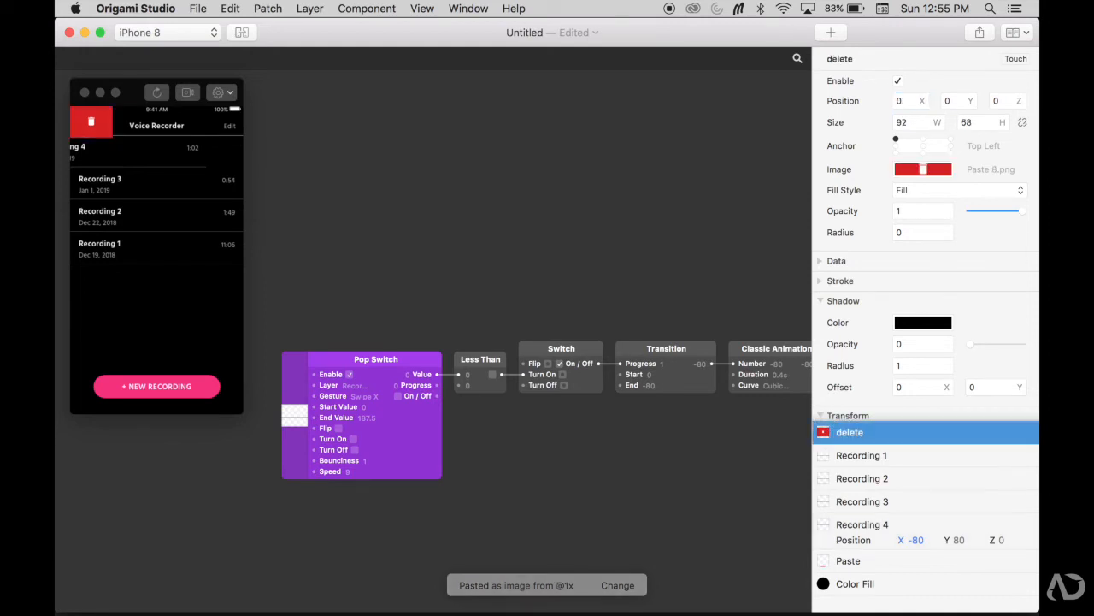
{"action": "mouse_move", "coordinate": [927, 144]}
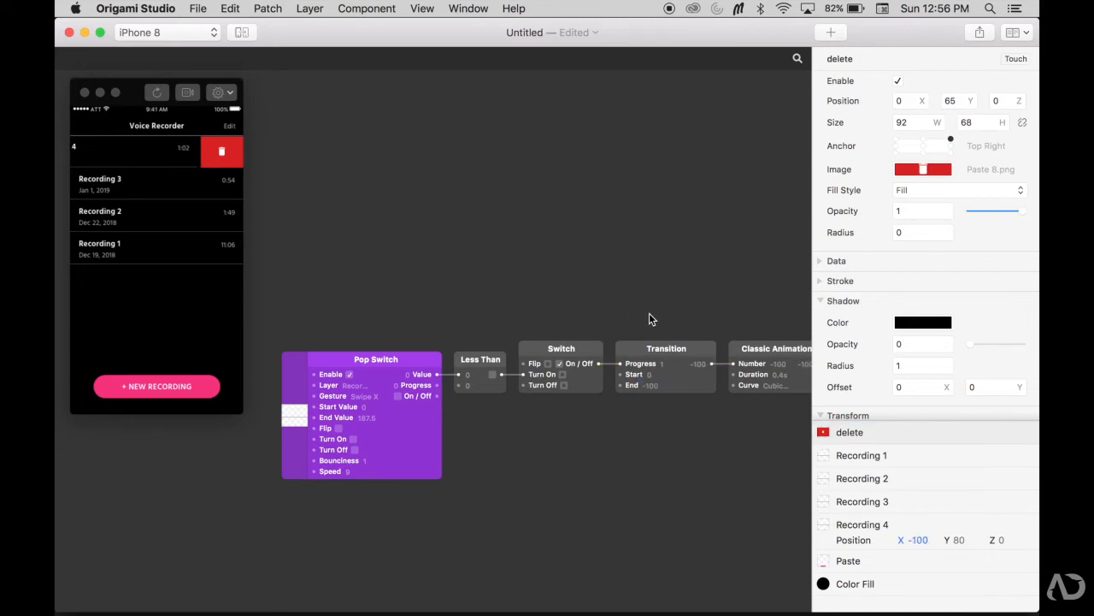
{"action": "mouse_move", "coordinate": [222, 150]}
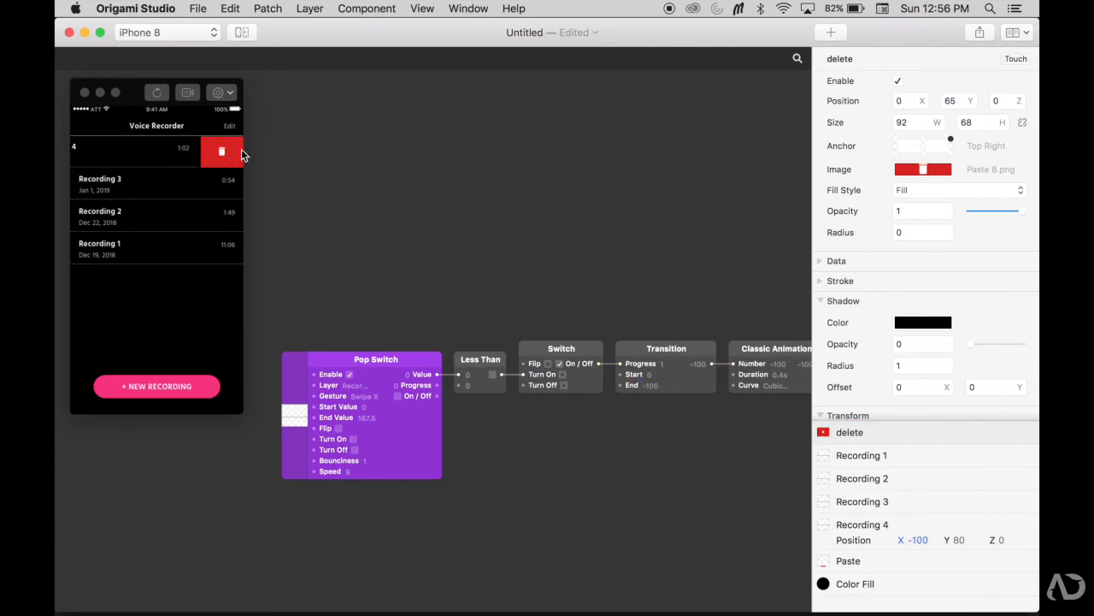
Copy the Transition and Classic Animation chain and feed its output to the delete layer's Position X
{"action": "left_click", "coordinate": [157, 92]}
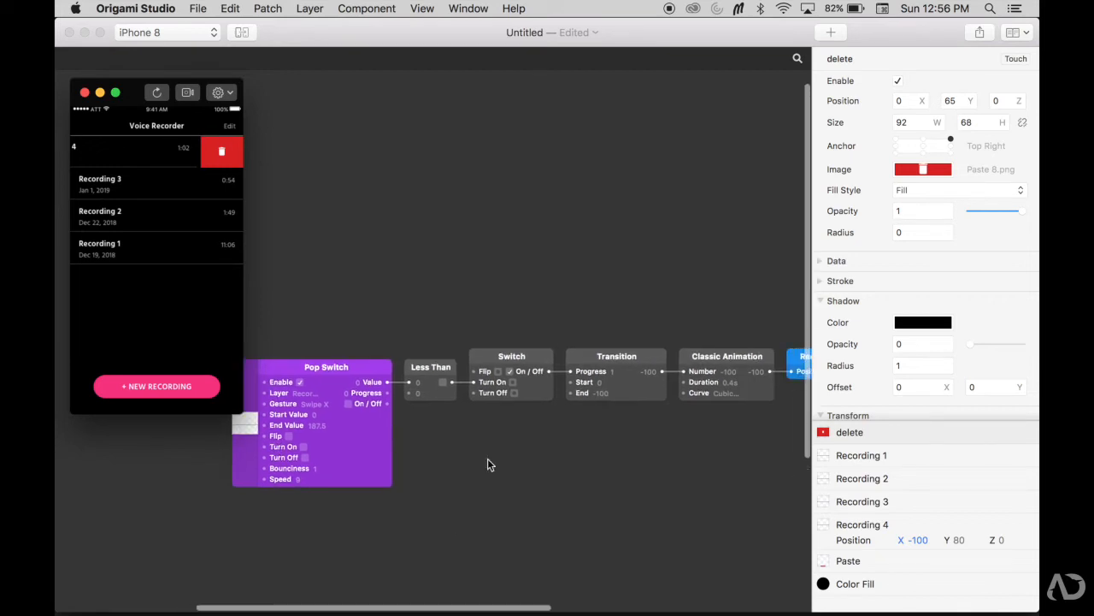
{"action": "left_click", "coordinate": [850, 431]}
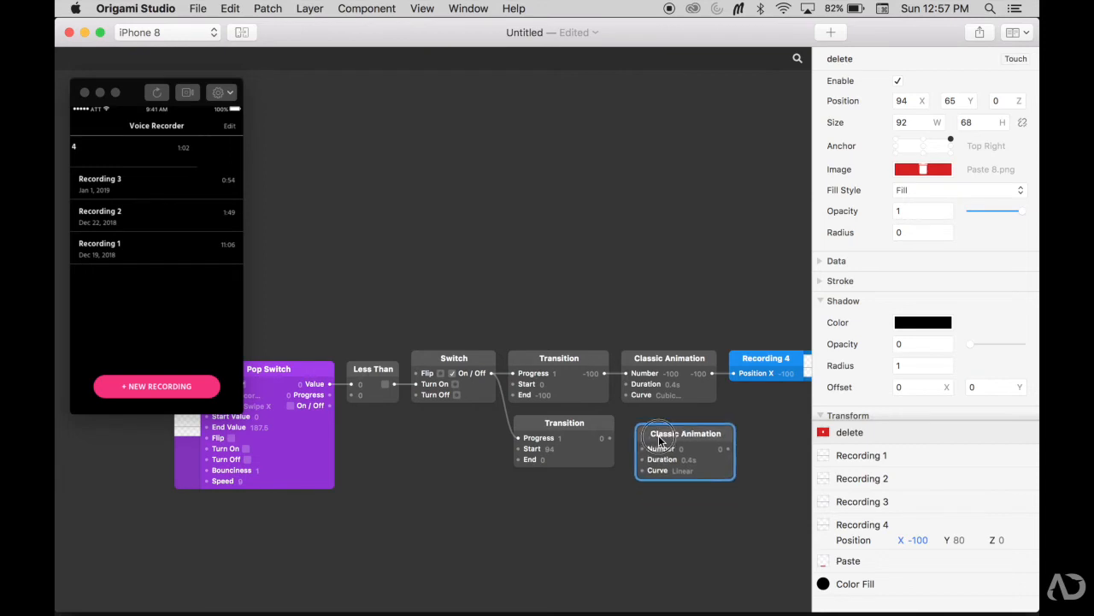
{"action": "left_click", "coordinate": [670, 459]}
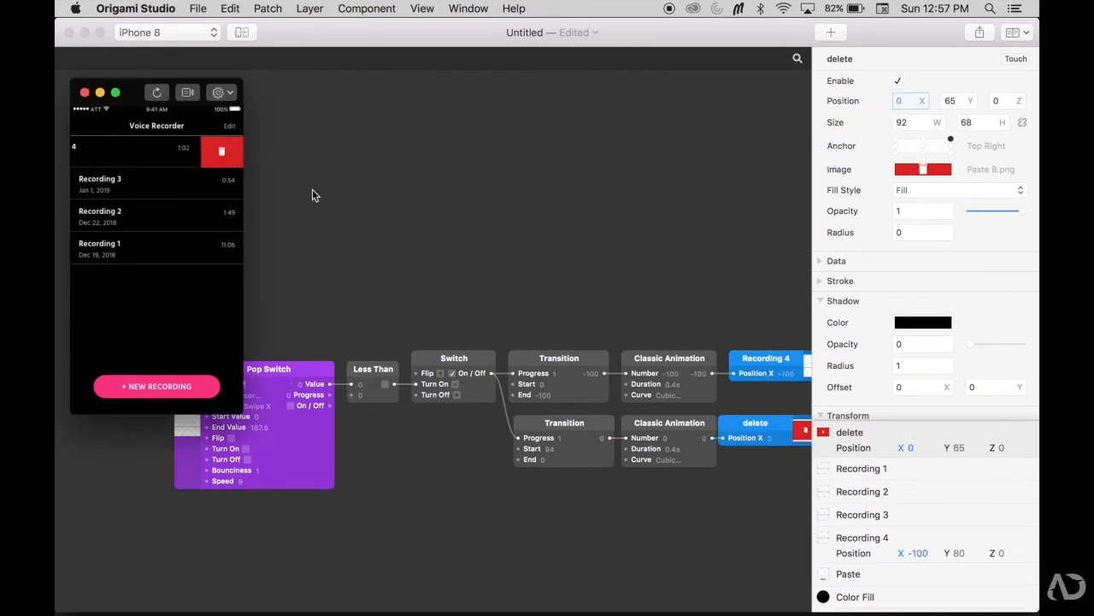
{"action": "mouse_move", "coordinate": [243, 154]}
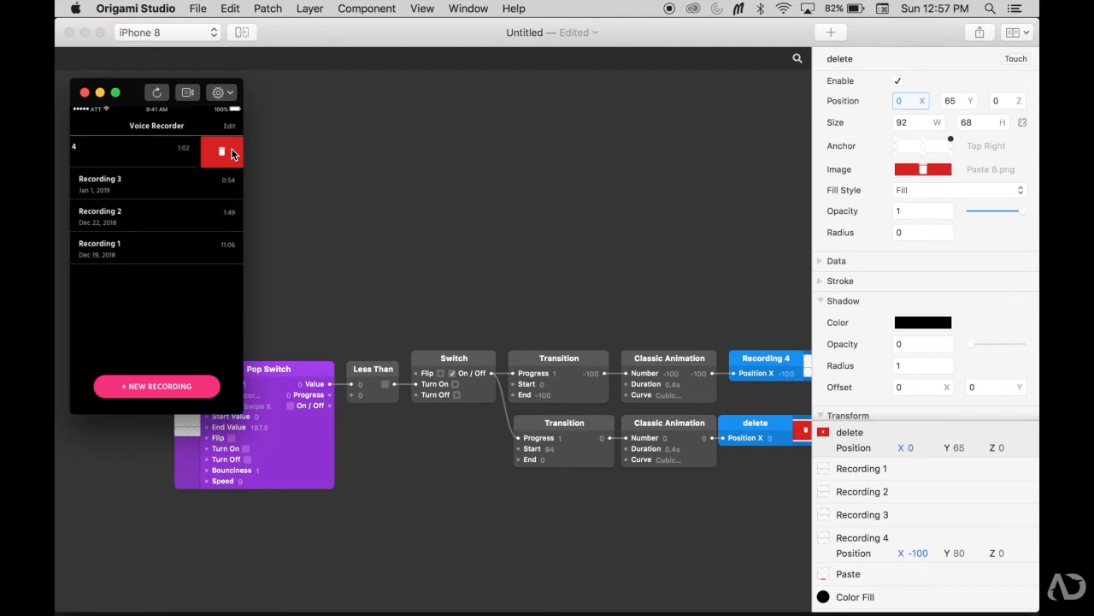
{"action": "mouse_move", "coordinate": [222, 77]}
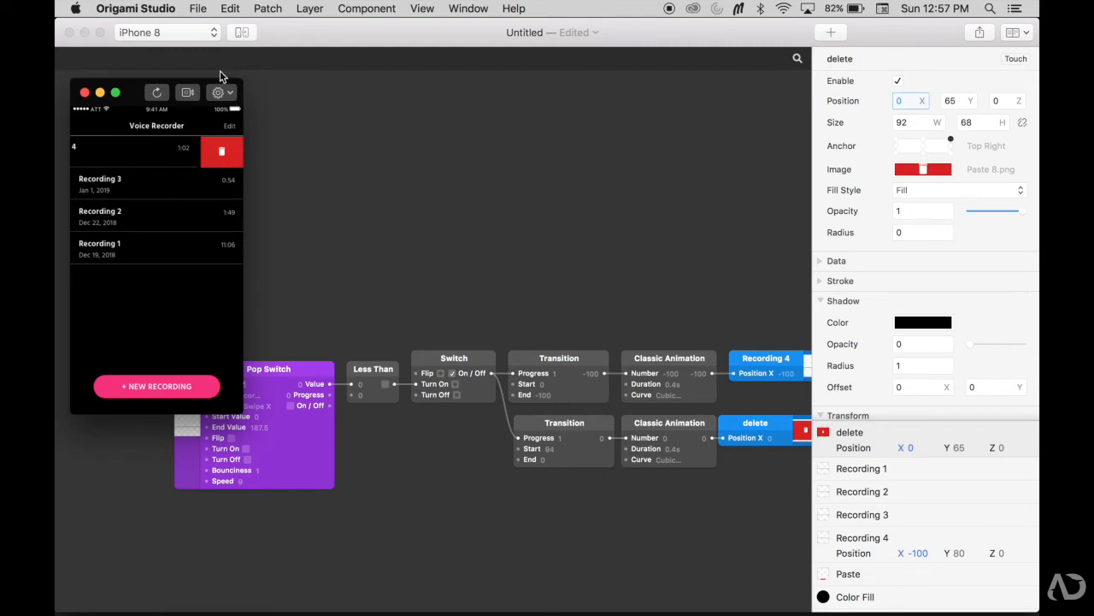
{"action": "mouse_move", "coordinate": [157, 274]}
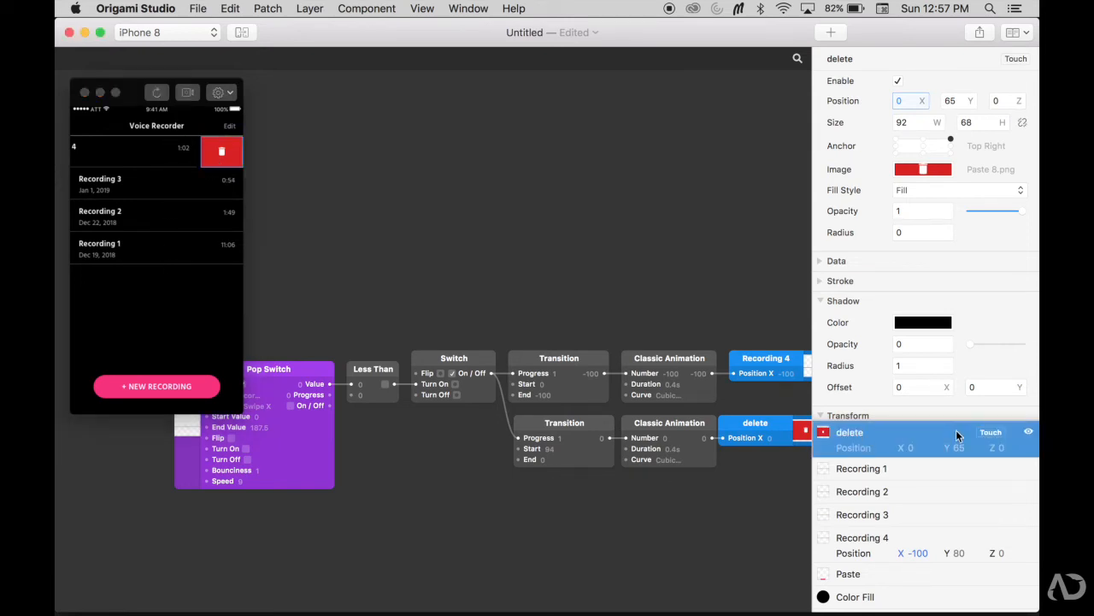
Add a touch Interaction for the delete button and a Switch patch it toggles
{"action": "left_click", "coordinate": [379, 499]}
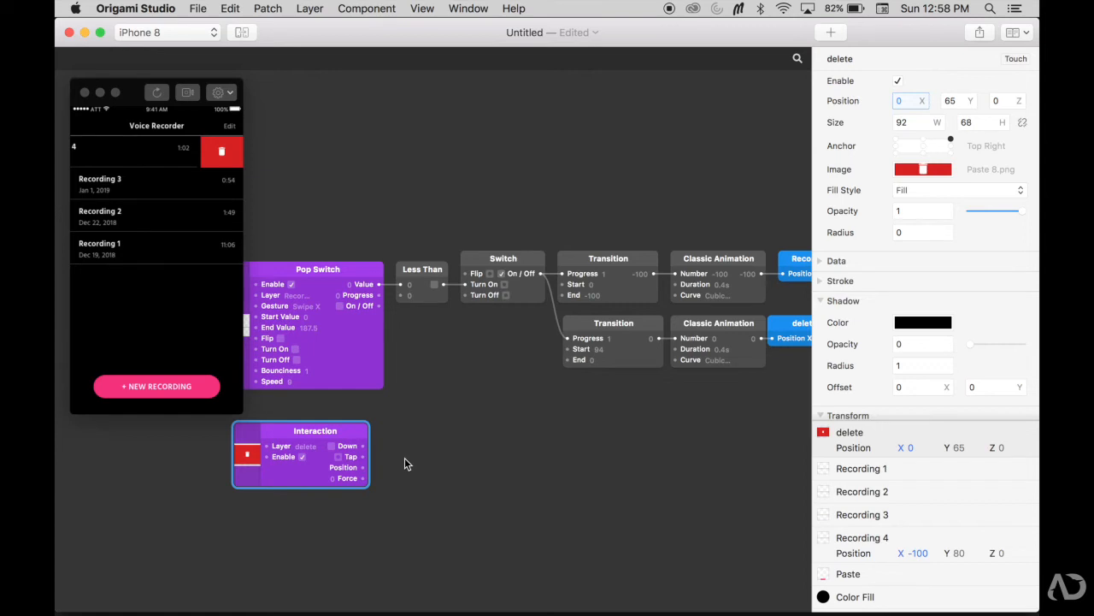
{"action": "type", "text": "swi"}
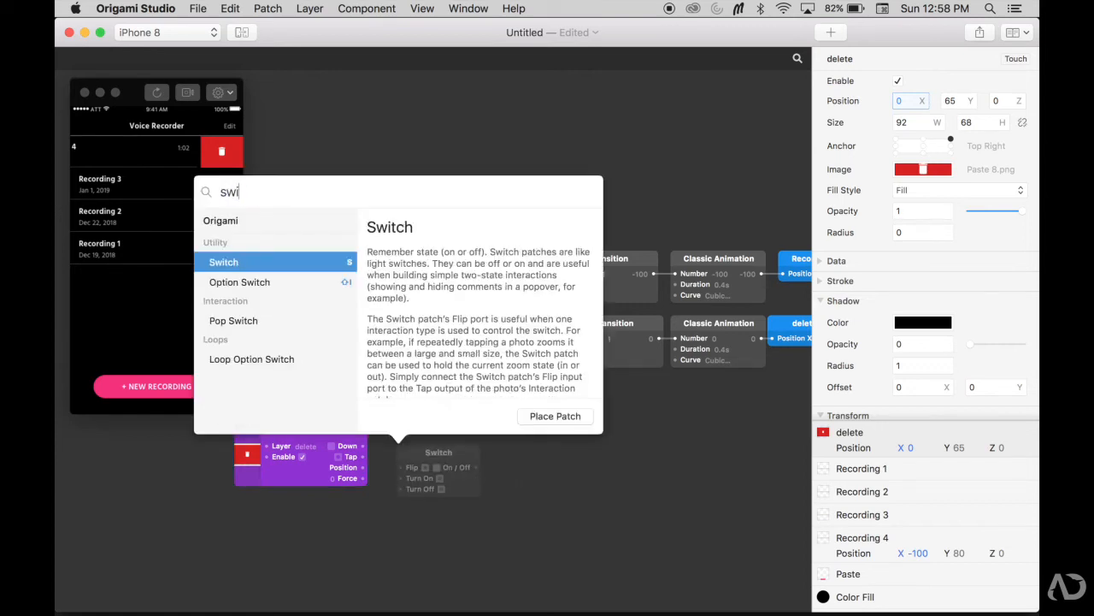
{"action": "left_click", "coordinate": [554, 415]}
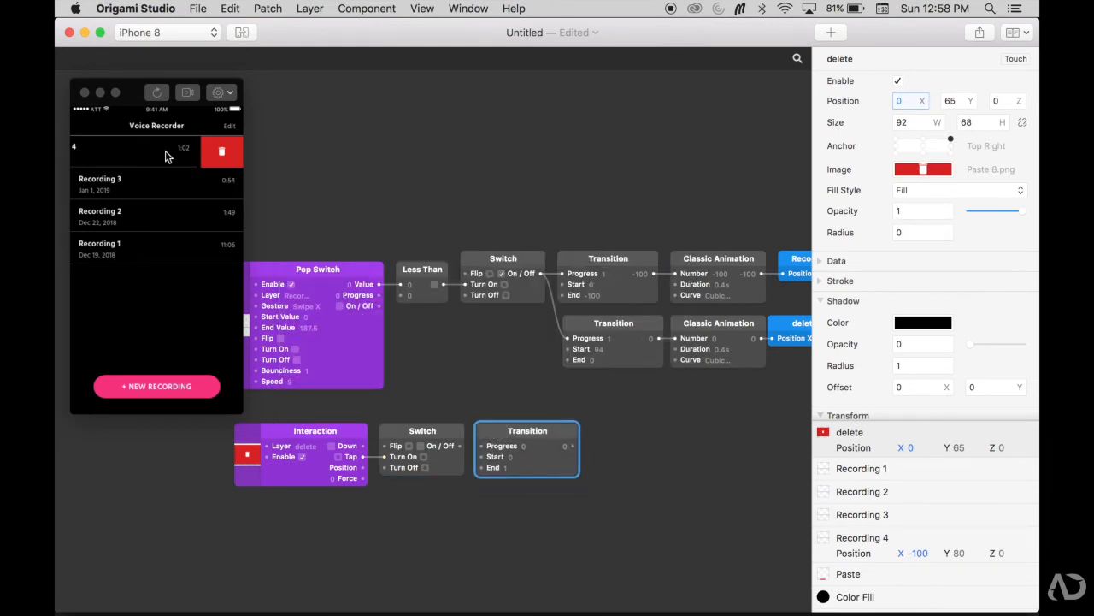
{"action": "mouse_move", "coordinate": [128, 10]}
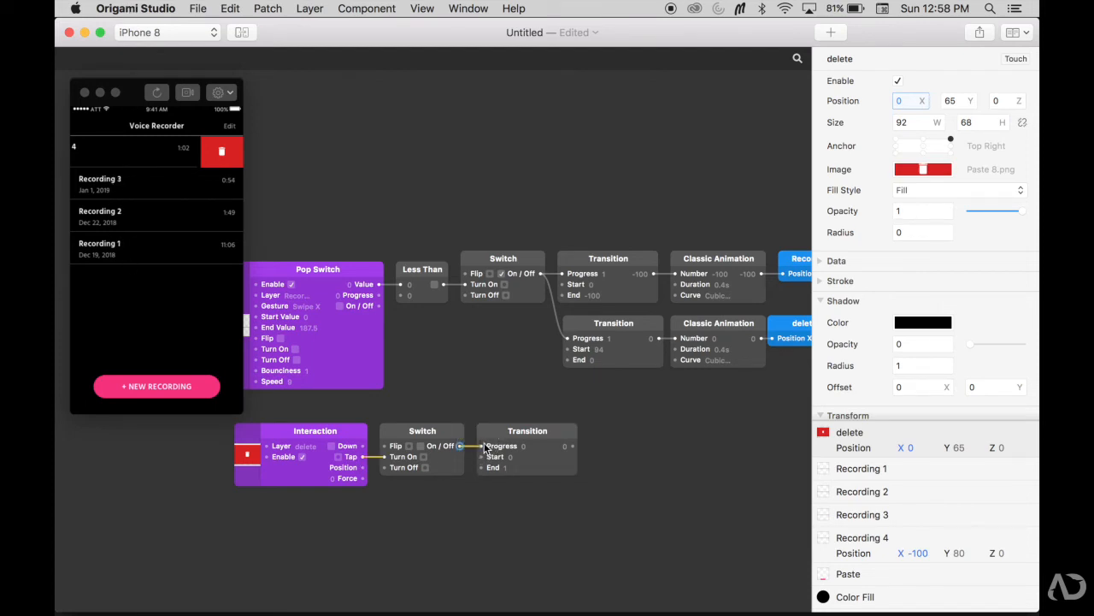
Wire the Switch into Transition and Classic Animation patches driving Recording 4's Y position and opacity
{"action": "left_click", "coordinate": [862, 537]}
{"action": "type", "text": "tran"}
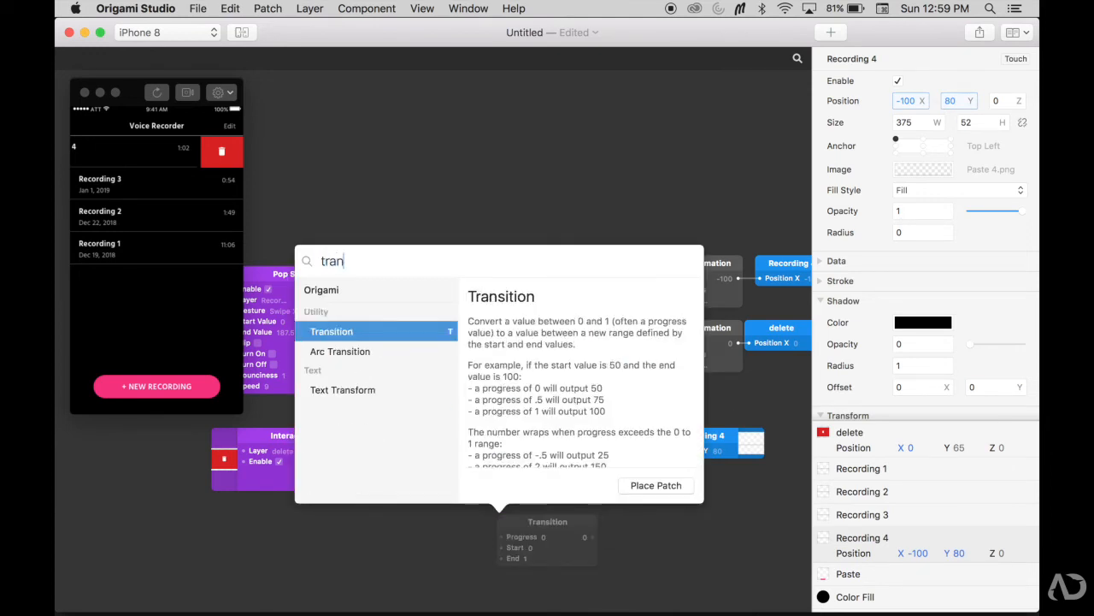
{"action": "left_click", "coordinate": [656, 485]}
{"action": "type", "text": "cl"}
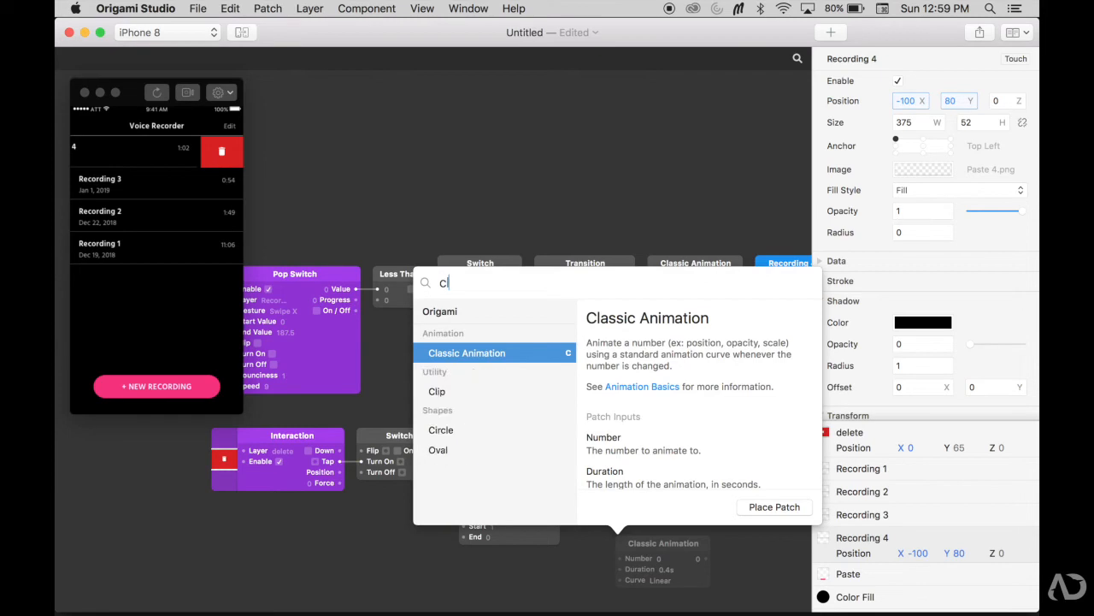
{"action": "left_click", "coordinate": [773, 506]}
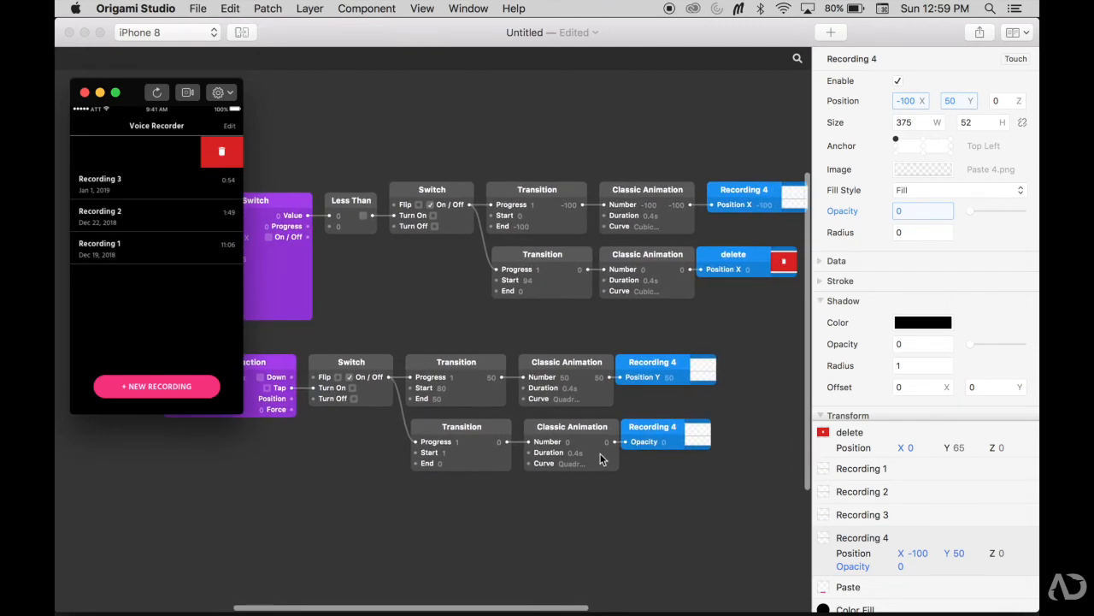
Connect the delete layer's Opacity to the shared fade animation and add another Transition patch
{"action": "left_click", "coordinate": [850, 431]}
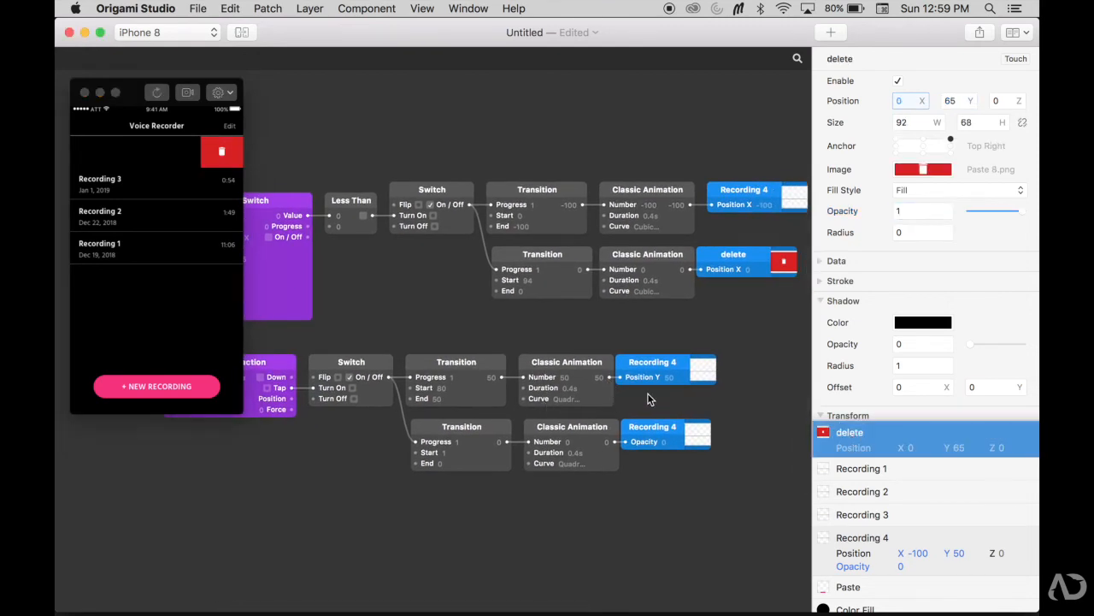
{"action": "mouse_move", "coordinate": [613, 448]}
{"action": "type", "text": "0"}
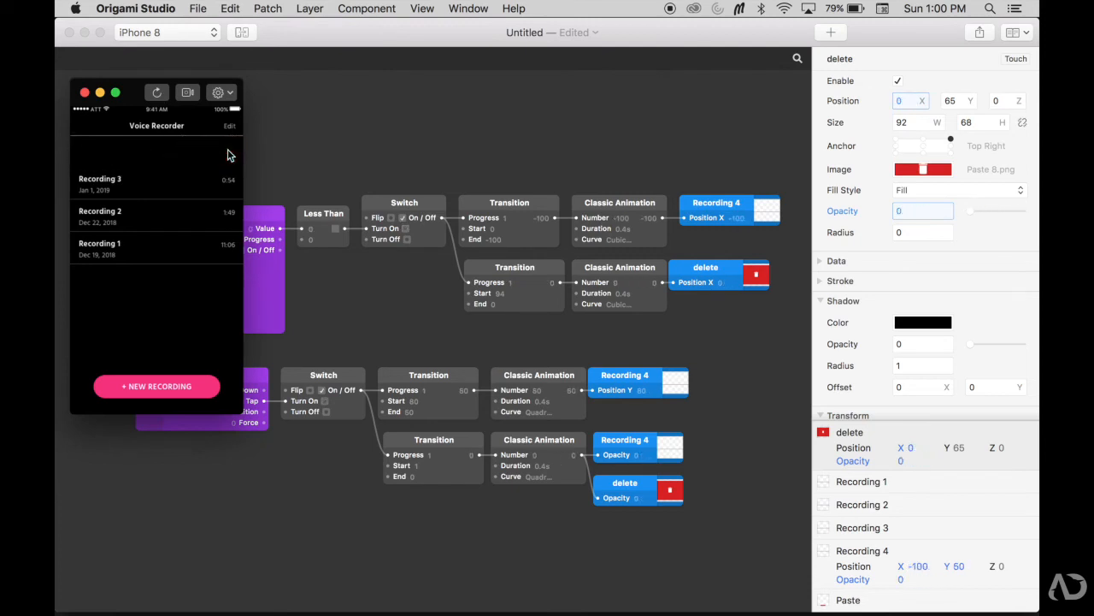
{"action": "mouse_move", "coordinate": [167, 165]}
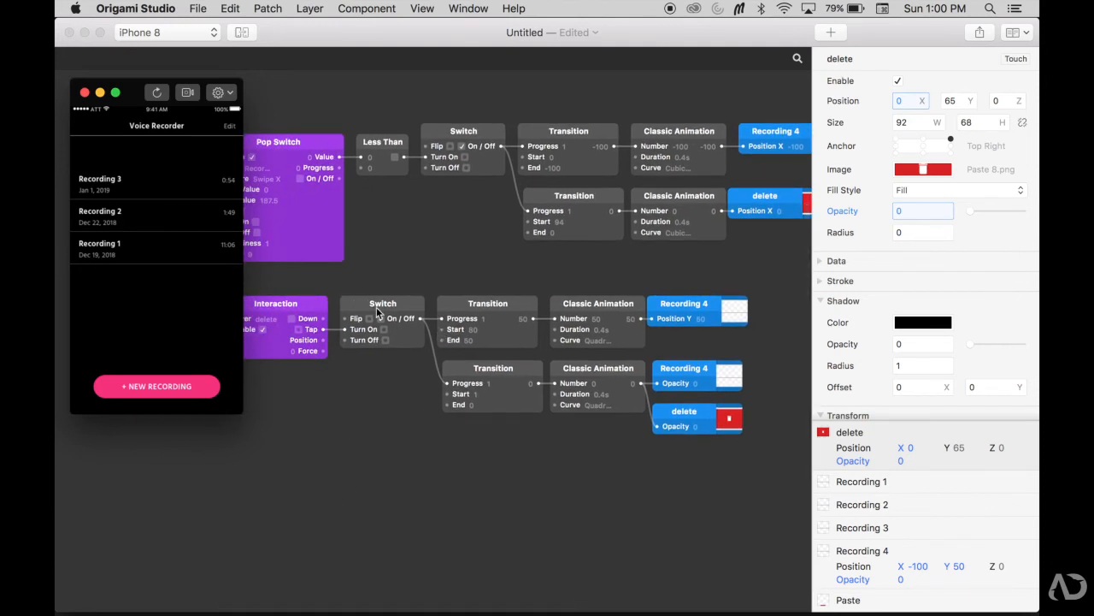
{"action": "left_click", "coordinate": [369, 318]}
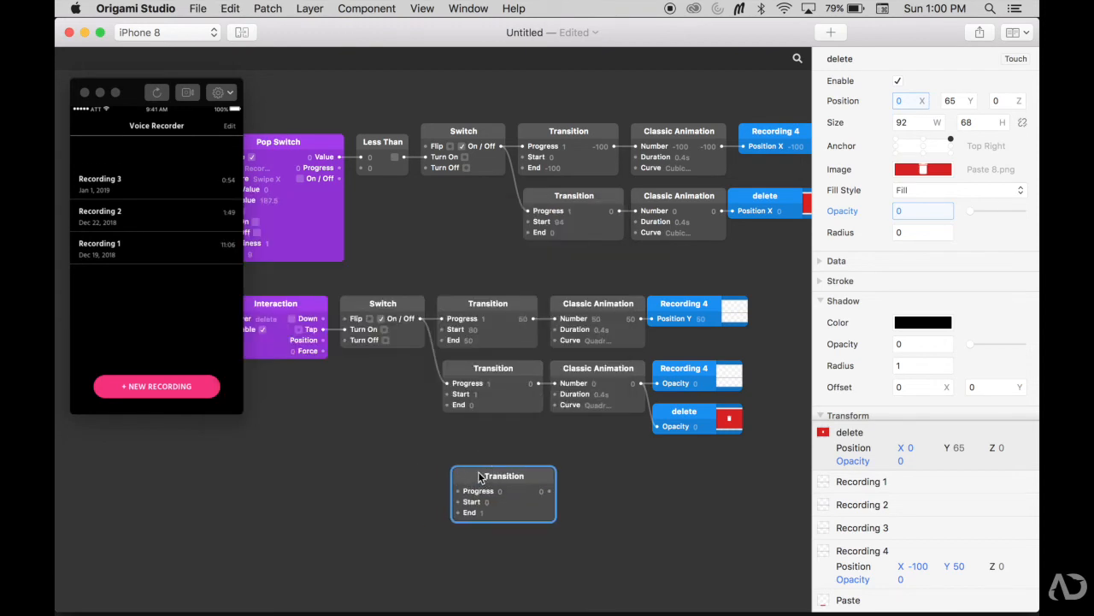
Add Recording 3 and Recording 2 Position Y patches for the slide-up Transitions
{"action": "left_click", "coordinate": [862, 527]}
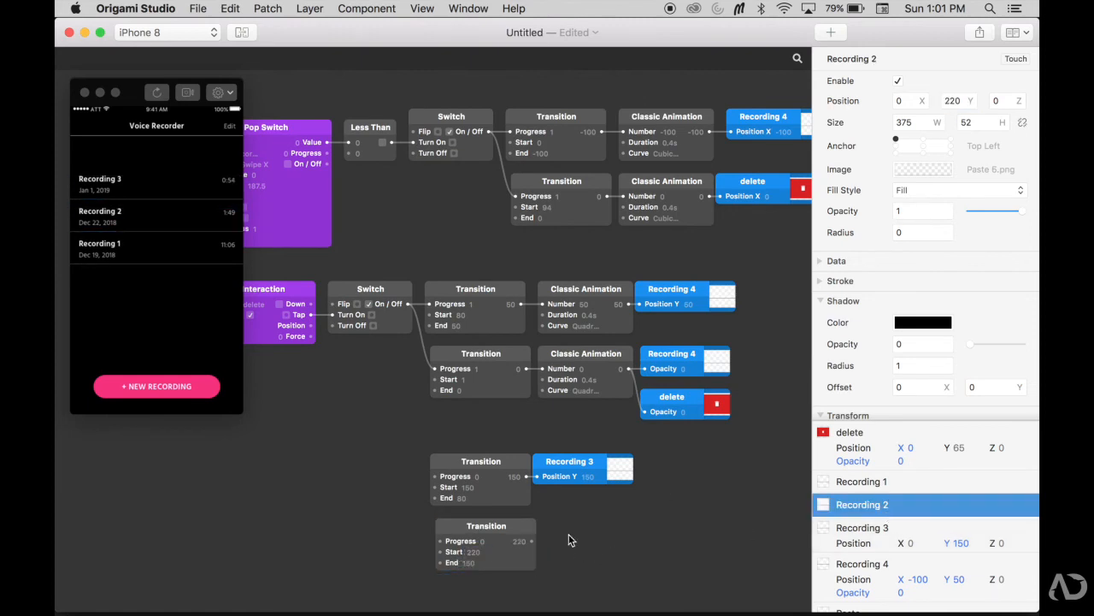
{"action": "left_click", "coordinate": [862, 481]}
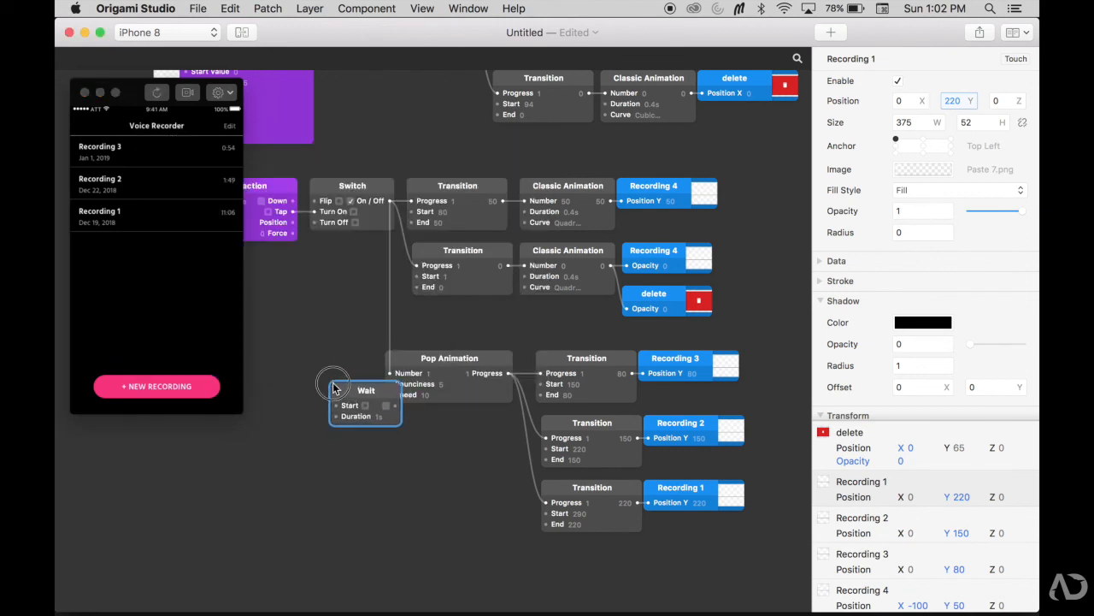
Feed the Switch On/Off output into the Wait Start input, adjust its duration, and test deleting a row
{"action": "left_click_drag", "start_coordinate": [366, 396], "coordinate": [332, 373]}
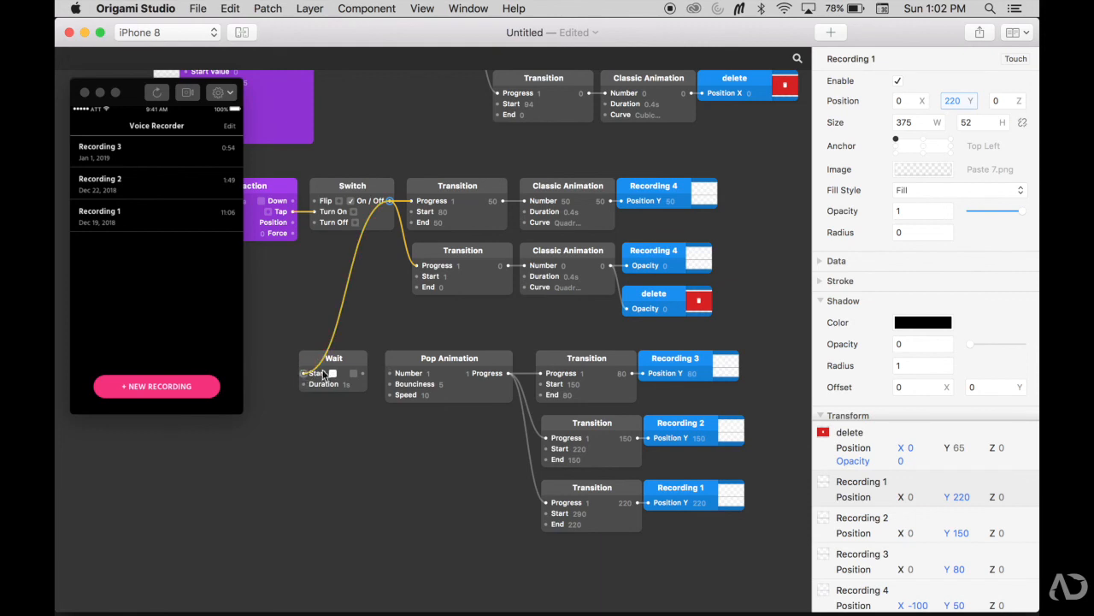
{"action": "left_click", "coordinate": [333, 373]}
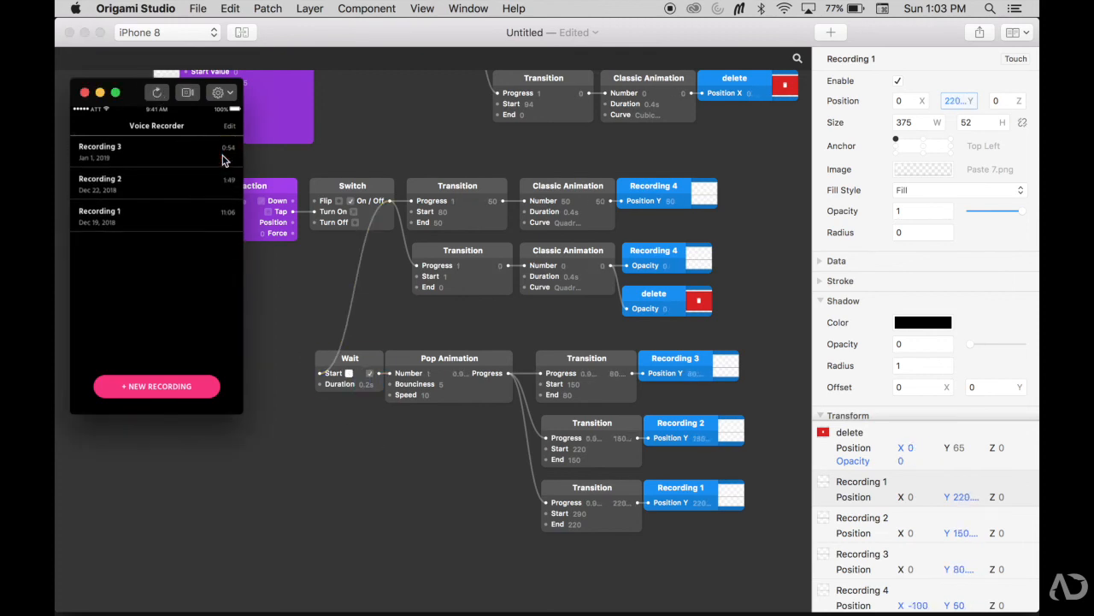
{"action": "left_click", "coordinate": [222, 151]}
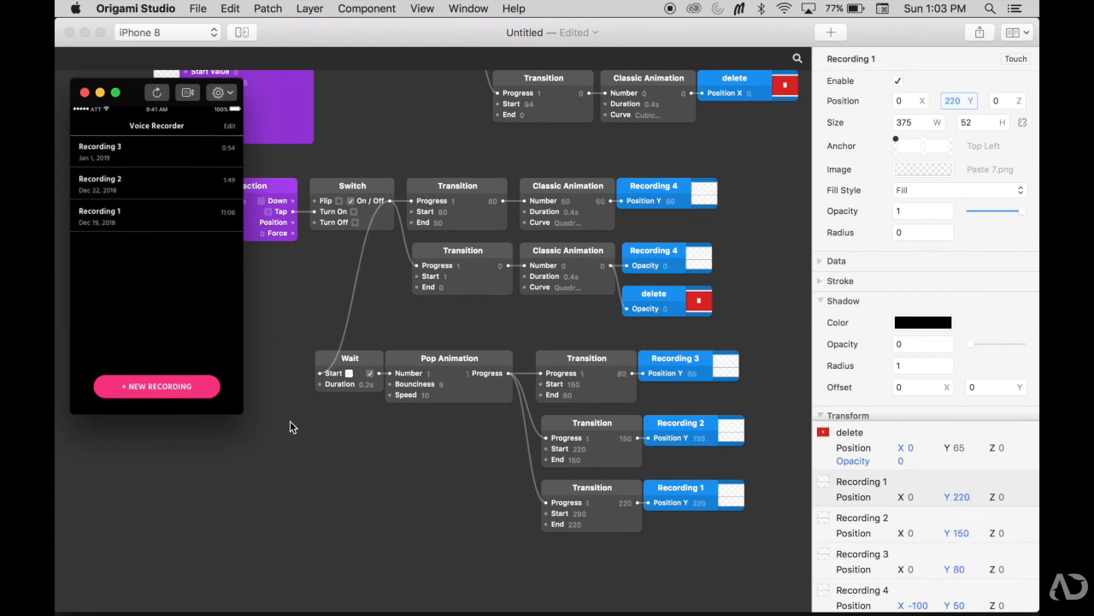
{"action": "mouse_move", "coordinate": [168, 106]}
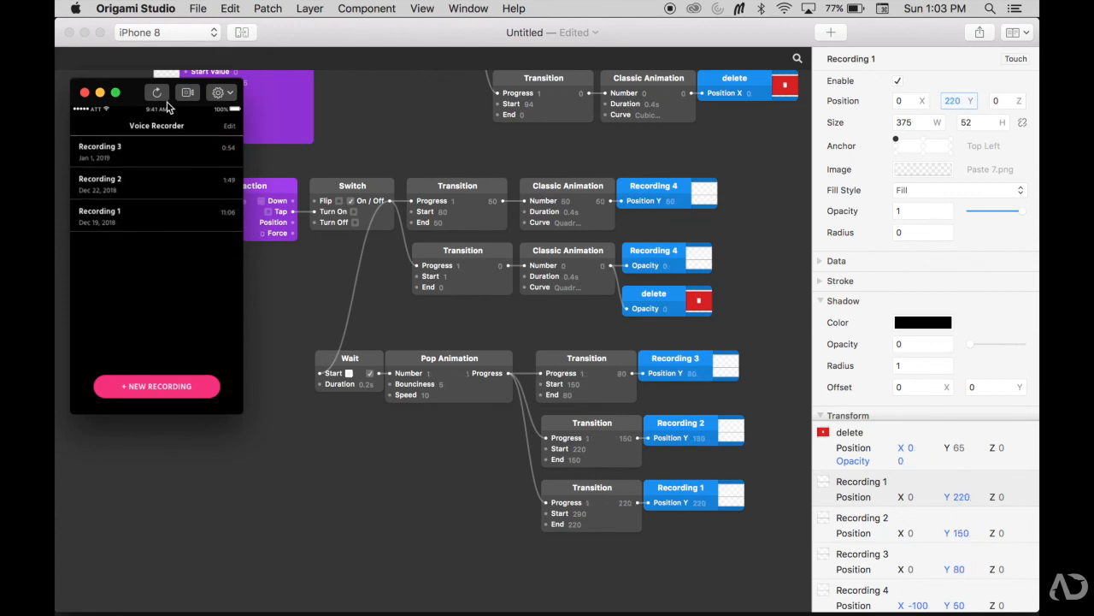
{"action": "mouse_move", "coordinate": [158, 92]}
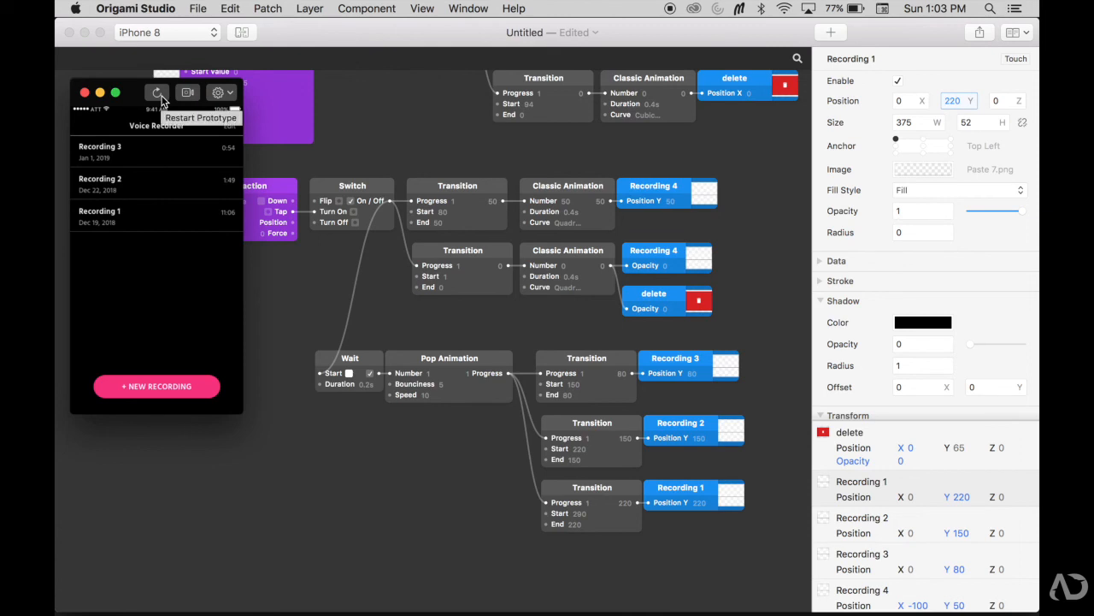